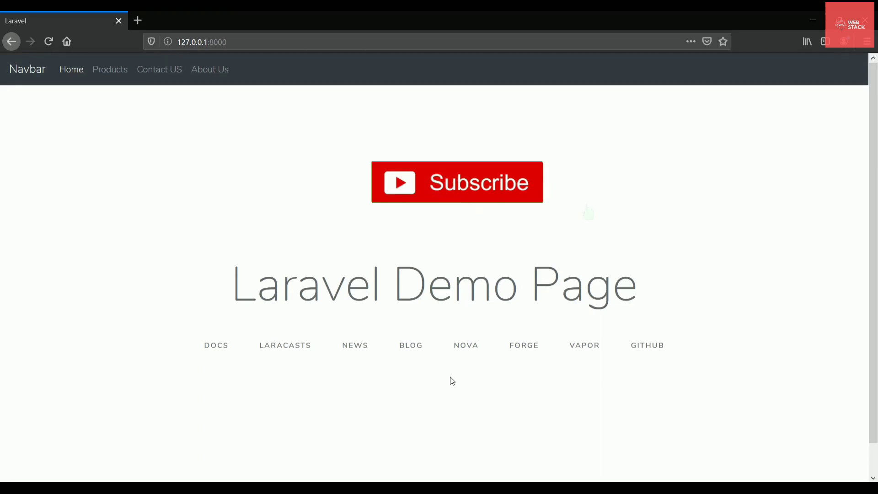
- Check web.php for the signup route and return to welcome.blade.php's navbar markup
{"action": "left_click", "coordinate": [456, 181]}
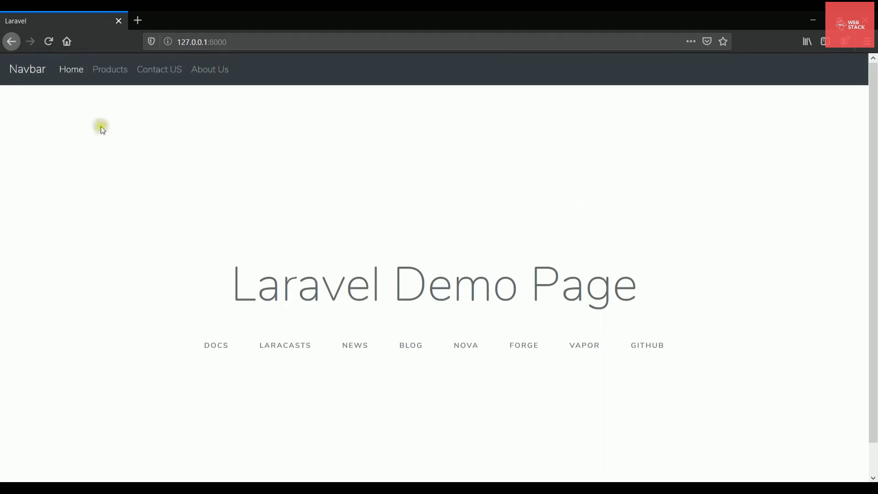
{"action": "mouse_move", "coordinate": [110, 69]}
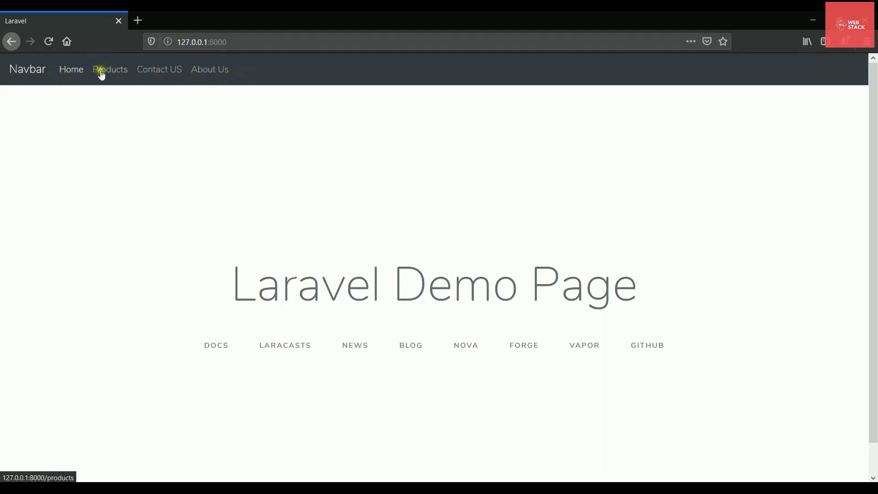
{"action": "mouse_move", "coordinate": [144, 97]}
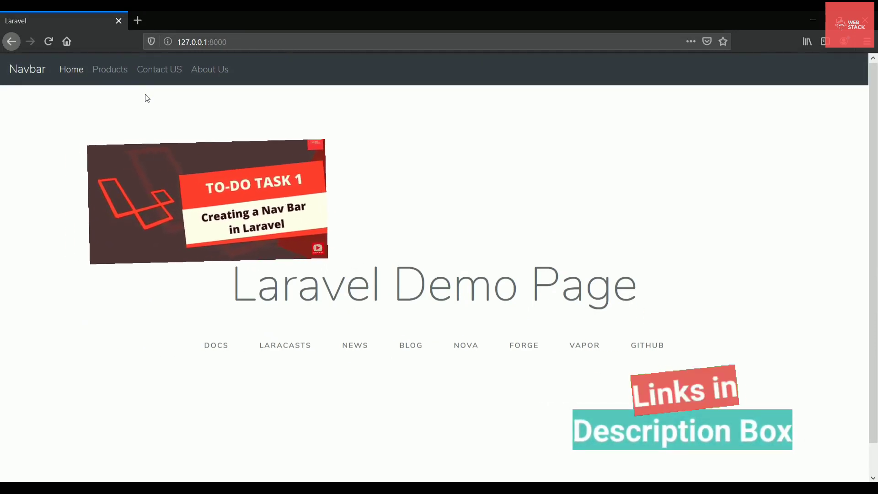
{"action": "left_click", "coordinate": [209, 69]}
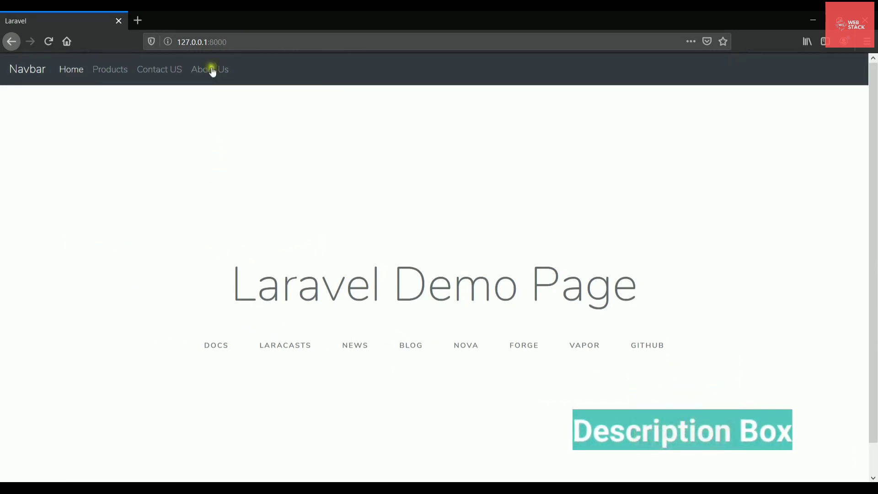
{"action": "left_click", "coordinate": [209, 69]}
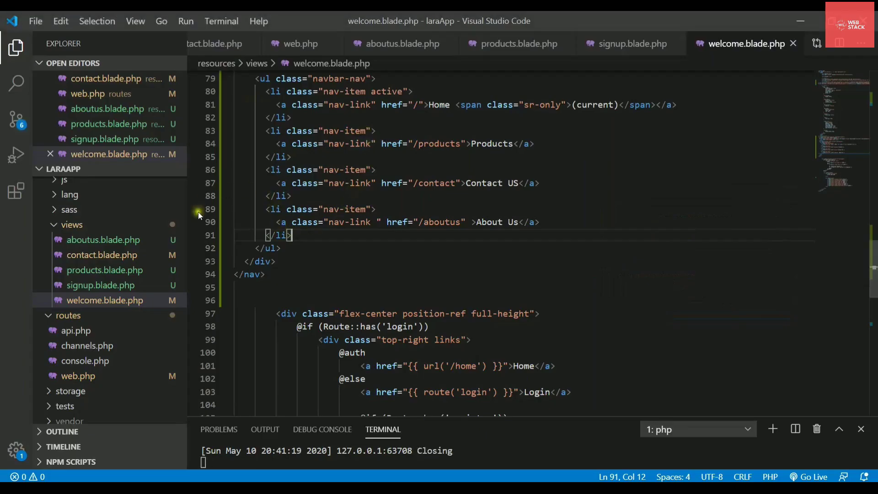
{"action": "left_click", "coordinate": [300, 44]}
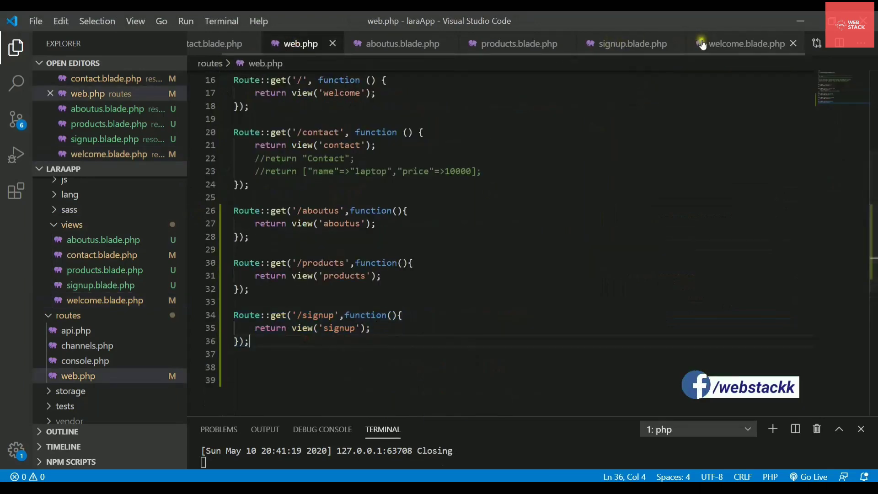
{"action": "left_click", "coordinate": [745, 43]}
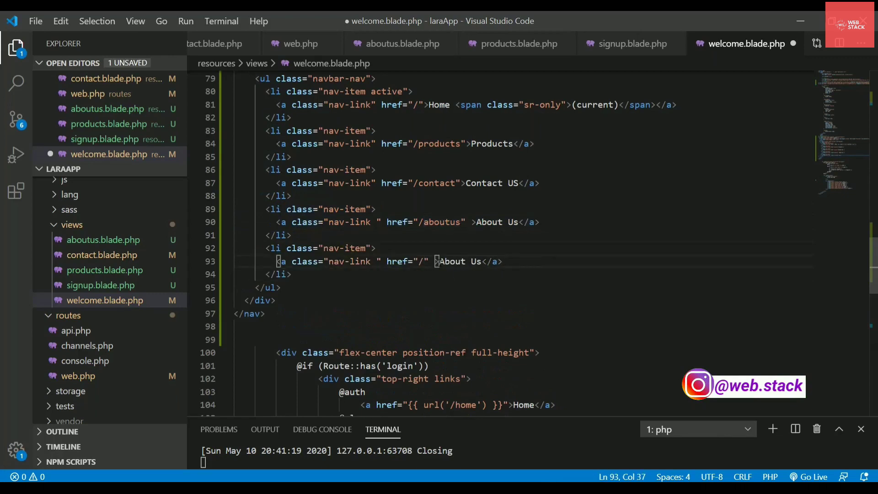
- Point the duplicated nav item to /signup and relabel it Register
{"action": "type", "text": "sign"}
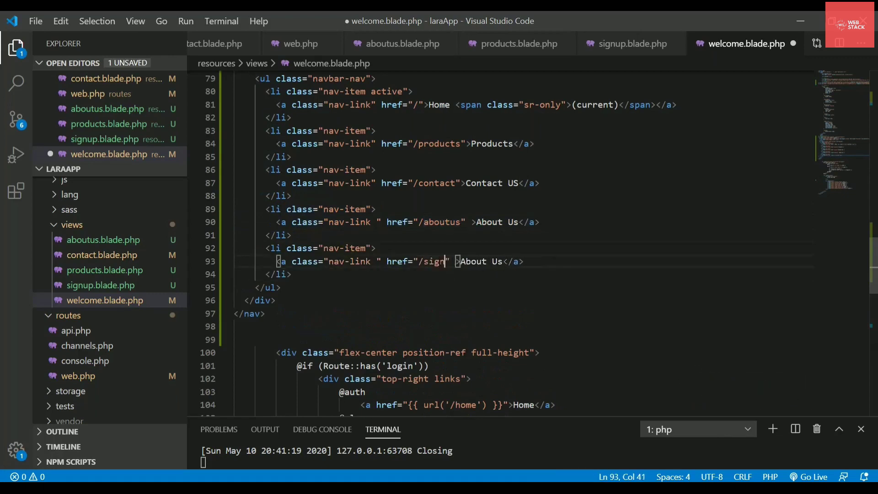
{"action": "type", "text": "up"}
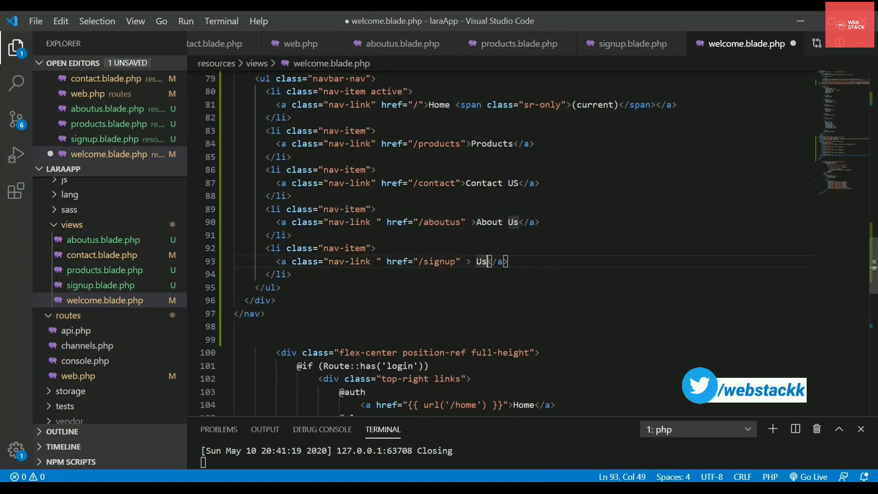
{"action": "key", "text": "Backspace"}
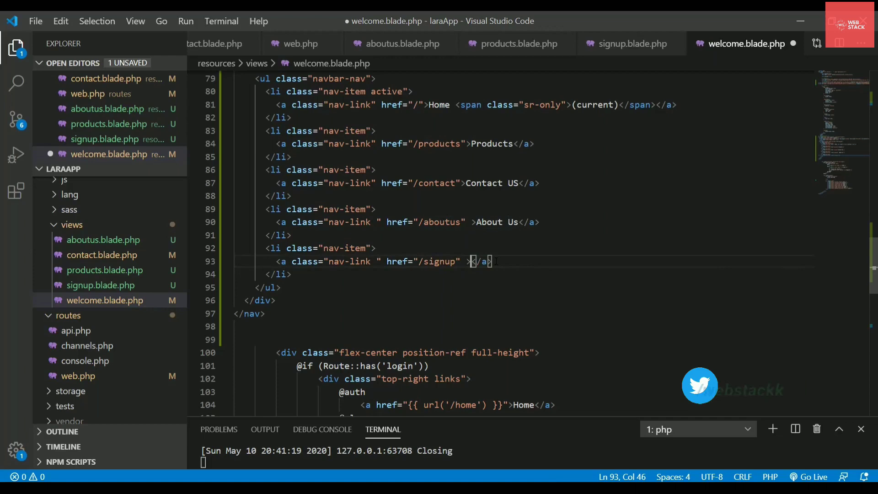
{"action": "type", "text": "Register"}
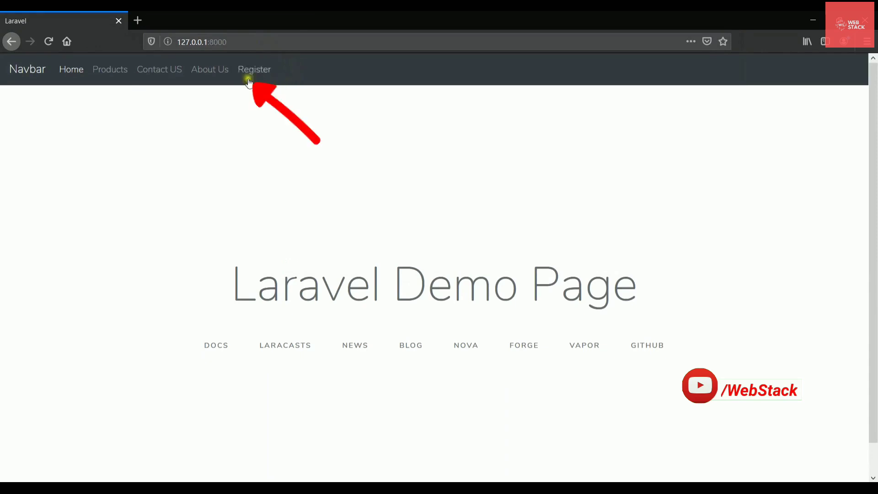
{"action": "mouse_move", "coordinate": [255, 69]}
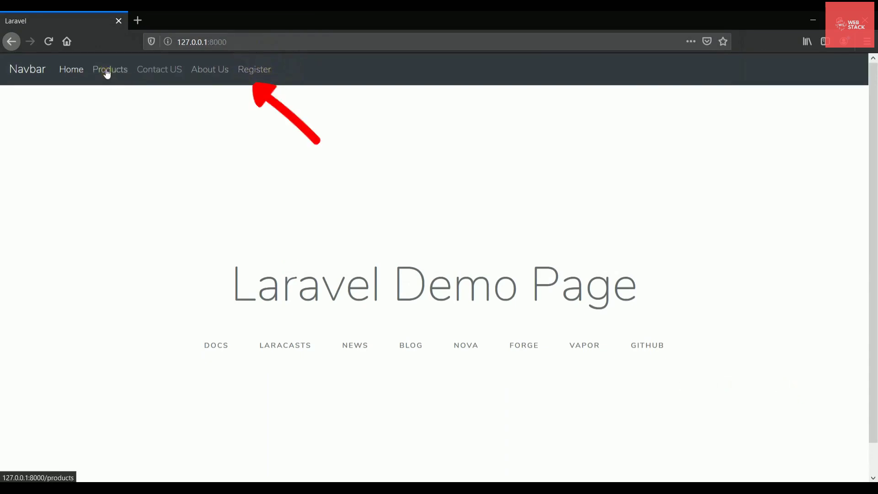
- View the reloaded Laravel Demo Page with the new Register link in the navbar
{"action": "left_click", "coordinate": [110, 70]}
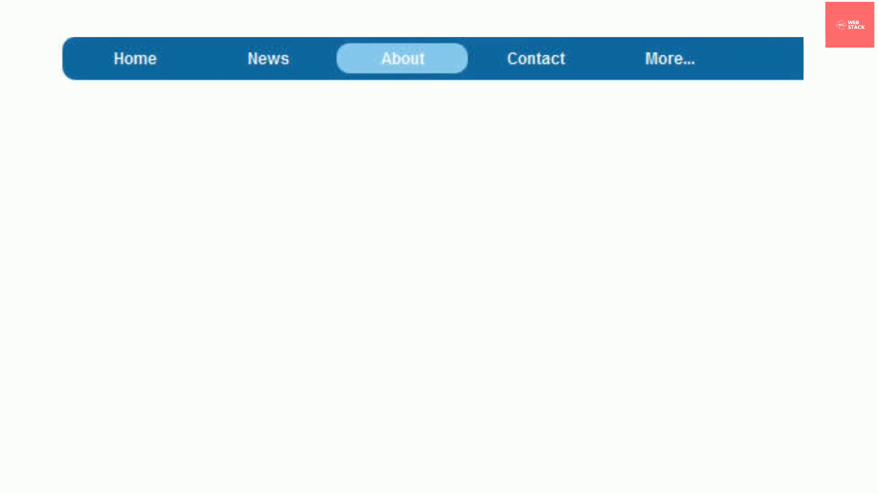
{"action": "left_click", "coordinate": [402, 58]}
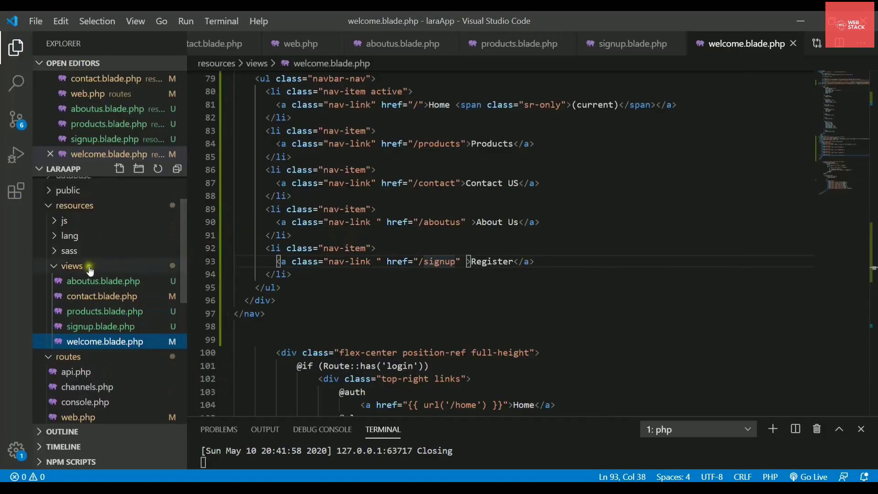
- Create a new file layout.blade.php in the views folder
{"action": "right_click", "coordinate": [71, 265]}
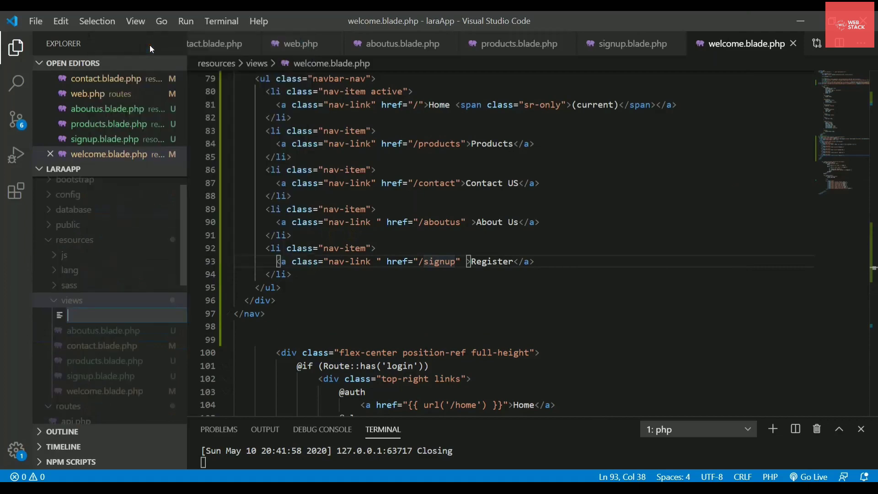
{"action": "type", "text": "layou"}
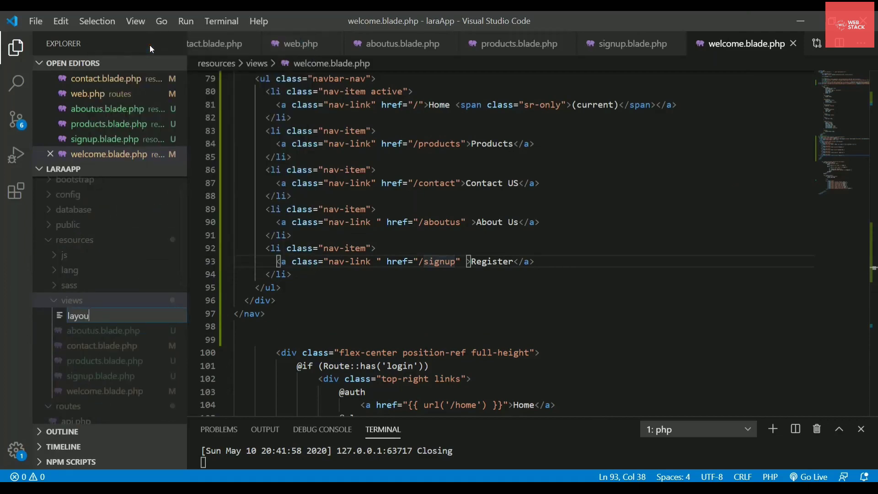
{"action": "type", "text": "t.bla"}
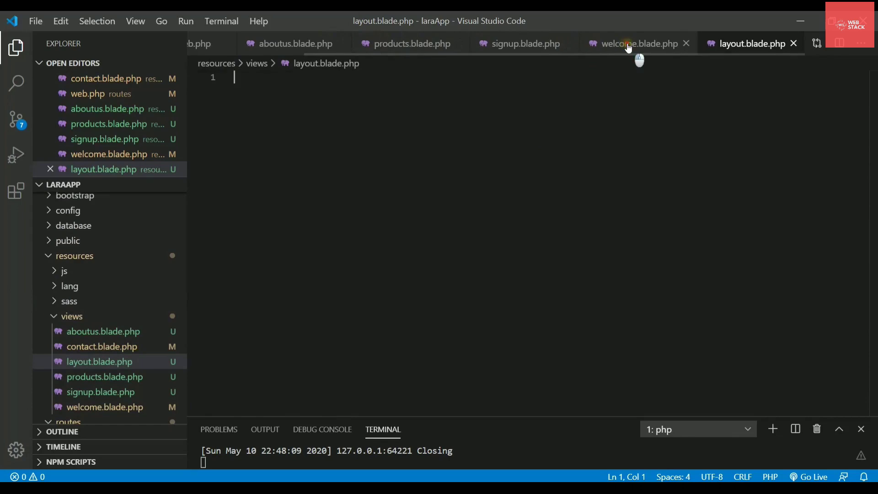
- Copy all of welcome.blade.php's markup and bring it into layout.blade.php
{"action": "left_click", "coordinate": [637, 43]}
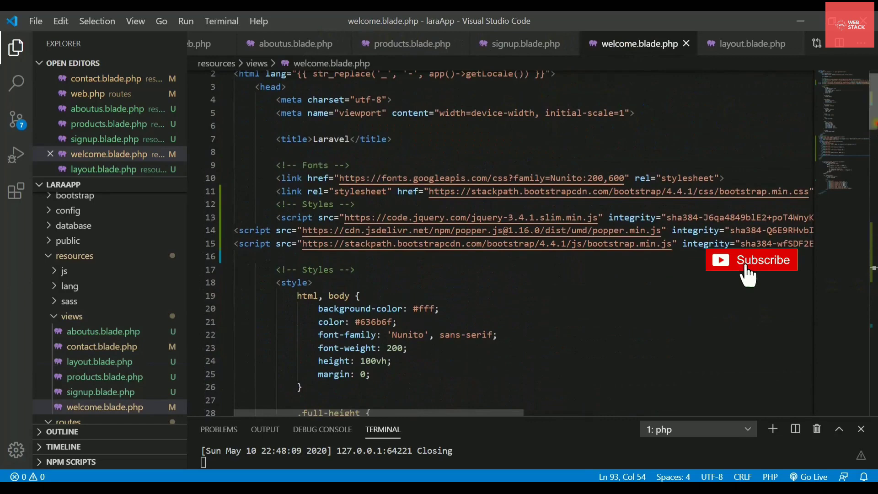
{"action": "scroll", "scroll_direction": "down", "scroll_amount": 3}
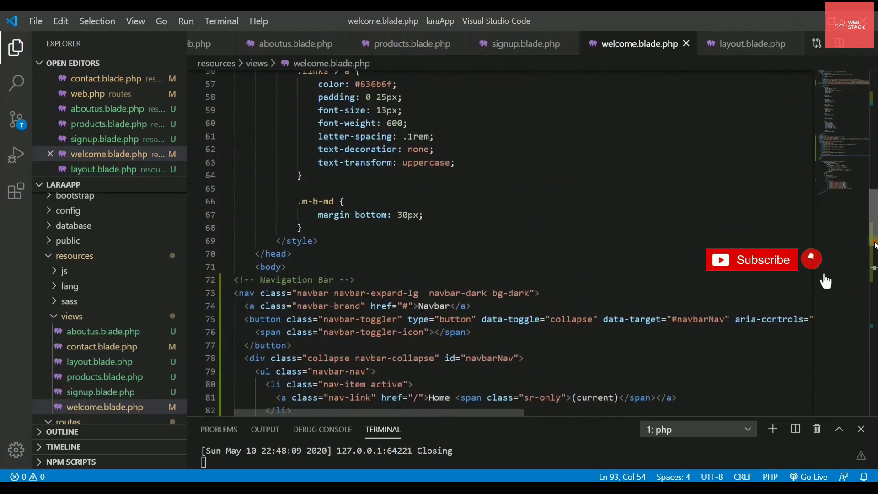
{"action": "scroll", "scroll_direction": "down", "scroll_amount": 3}
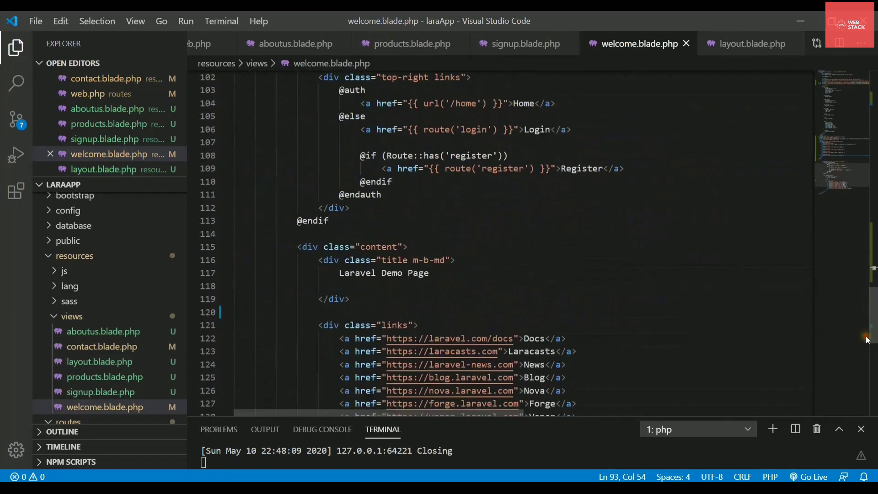
{"action": "mouse_move", "coordinate": [866, 339]}
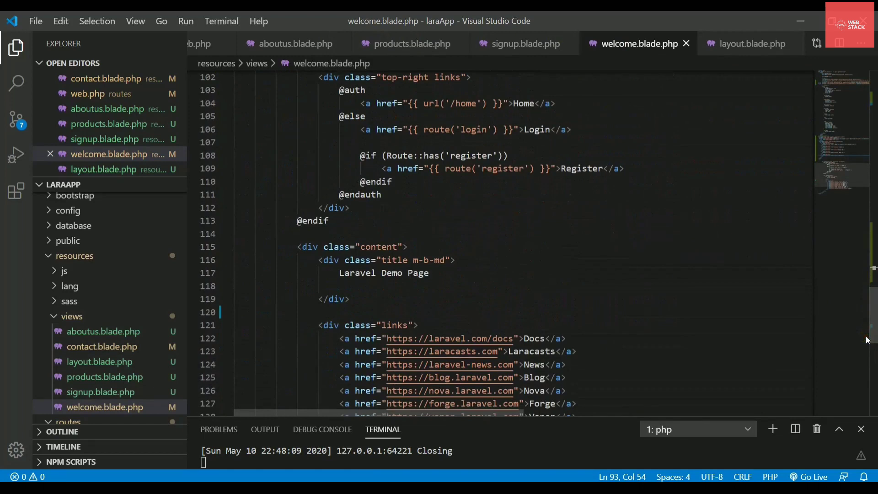
{"action": "key", "text": "ctrl+a"}
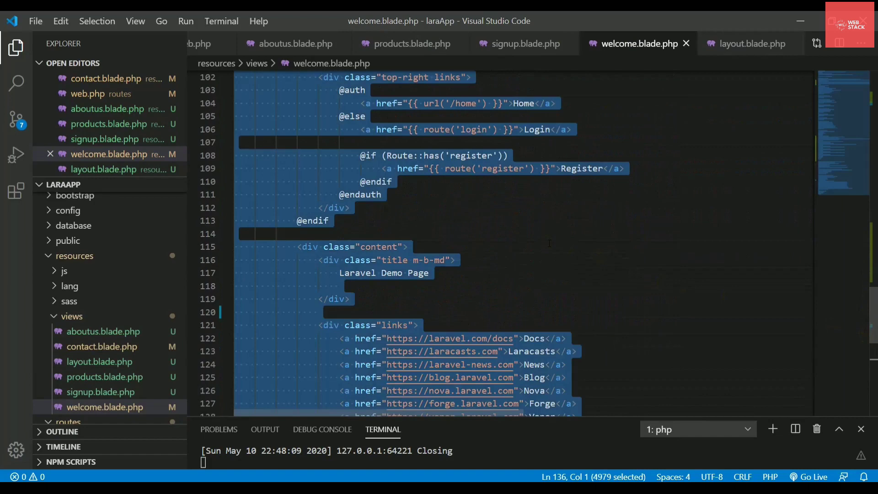
{"action": "left_click", "coordinate": [751, 44]}
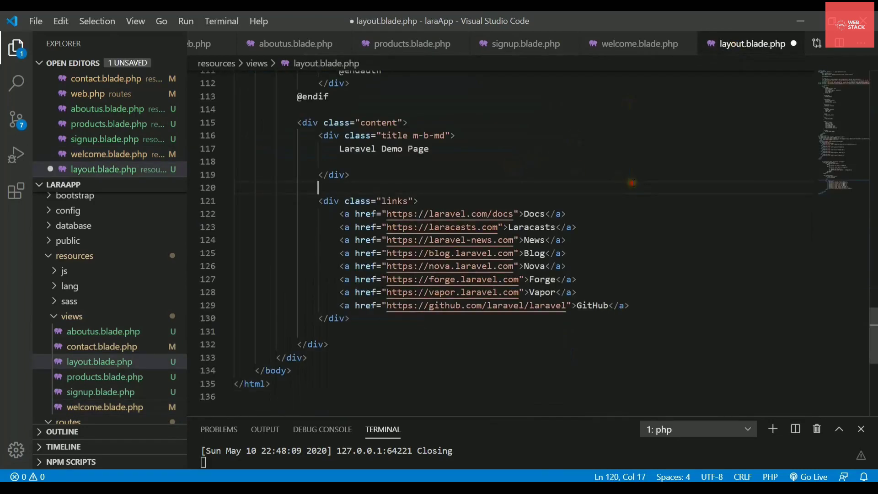
- Save layout.blade.php and delete its demo content block with the title and links
{"action": "key", "text": "ctrl+s"}
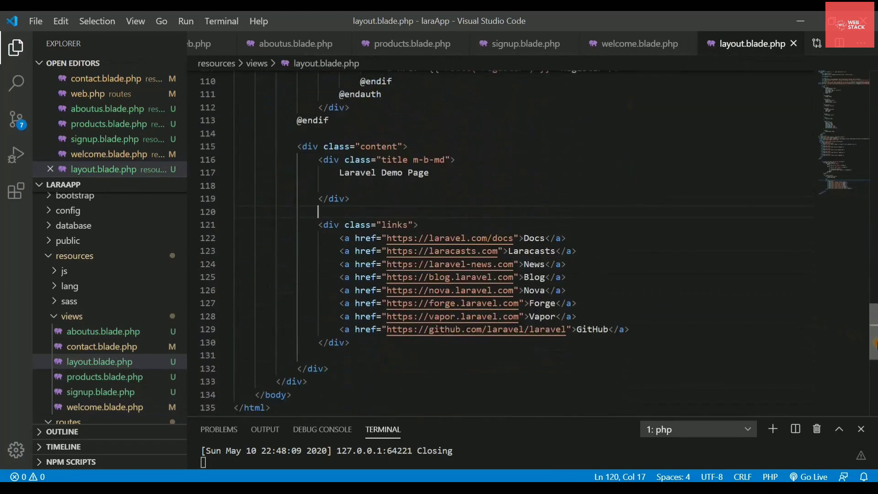
{"action": "scroll", "scroll_direction": "down", "scroll_amount": 3}
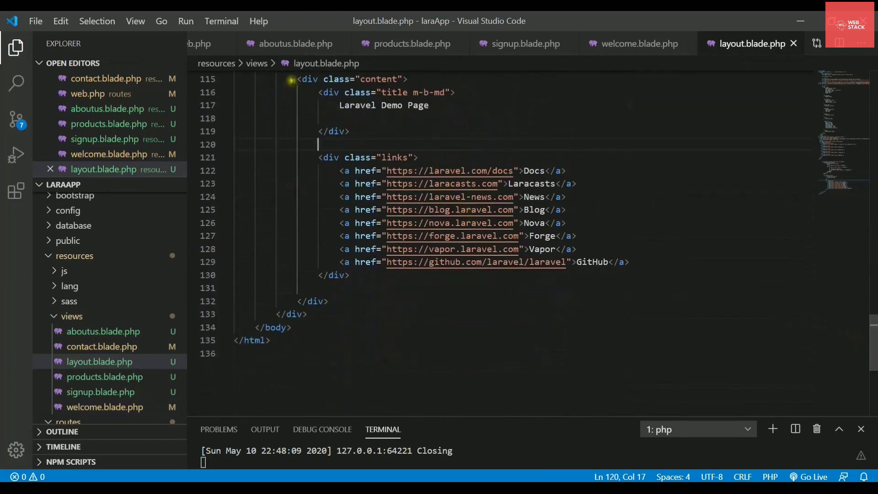
{"action": "left_click_drag", "start_coordinate": [297, 78], "coordinate": [369, 287]}
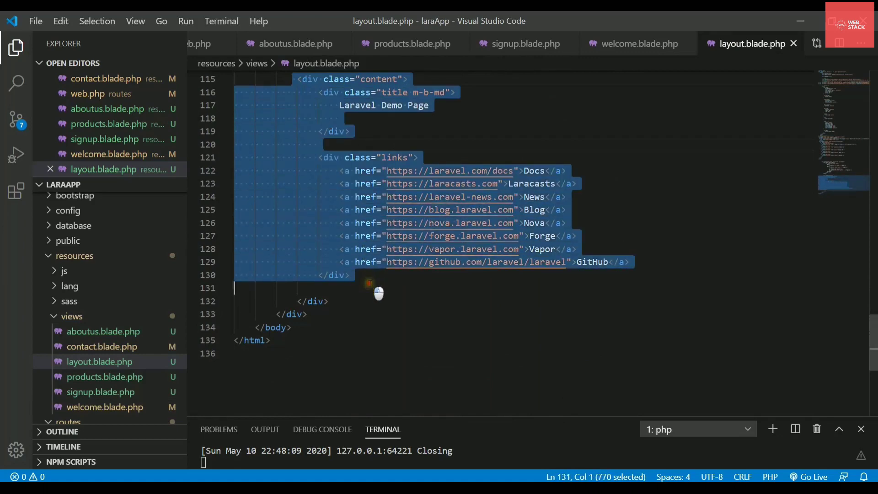
{"action": "key", "text": "Delete"}
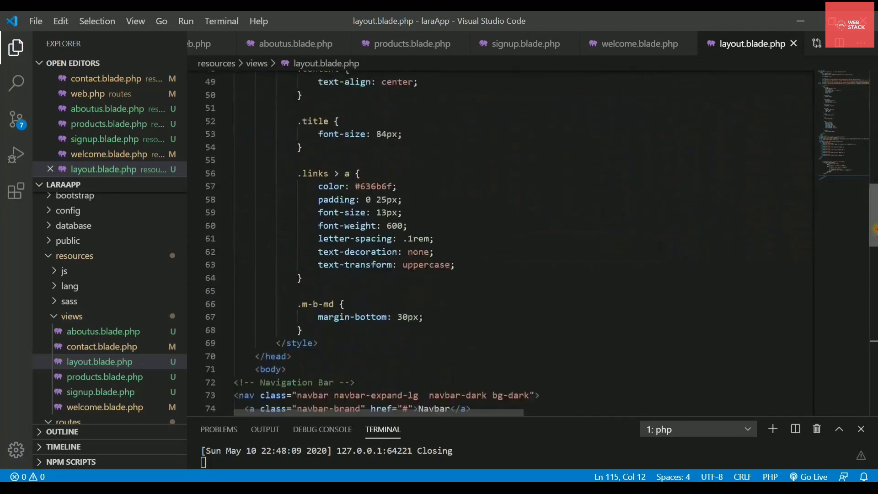
{"action": "scroll", "scroll_direction": "down", "scroll_amount": 3}
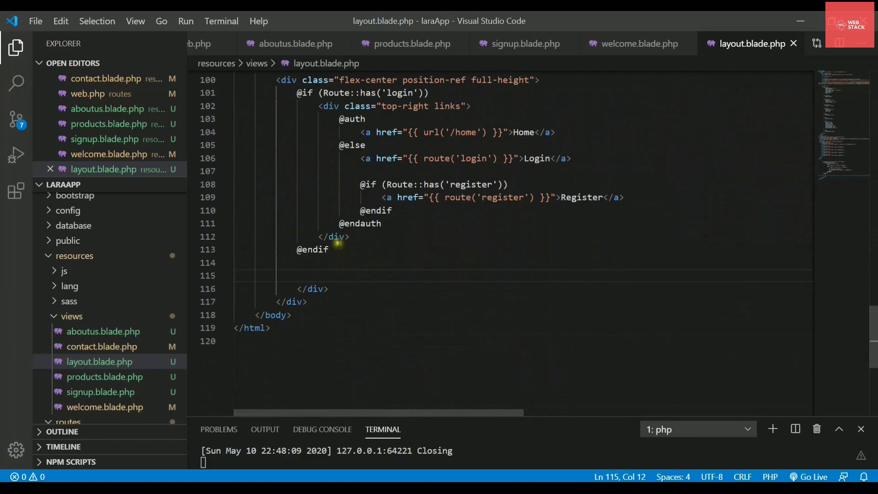
{"action": "mouse_move", "coordinate": [337, 284]}
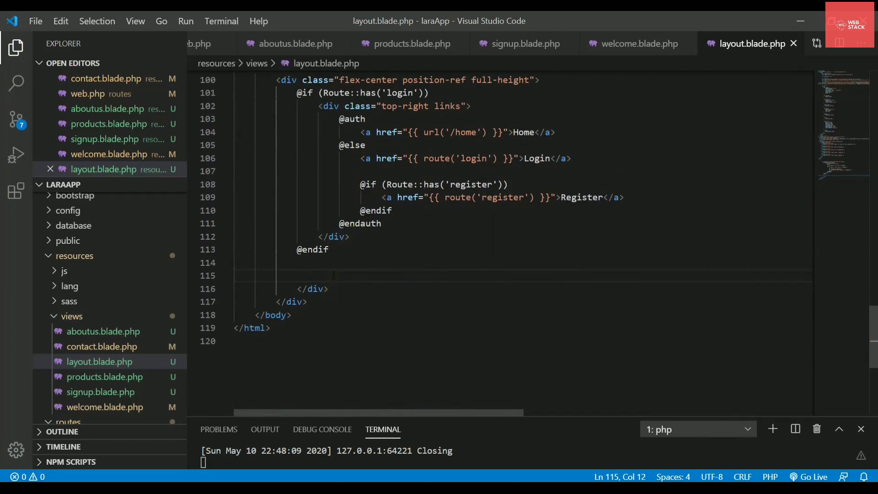
{"action": "type", "text": "@yie"}
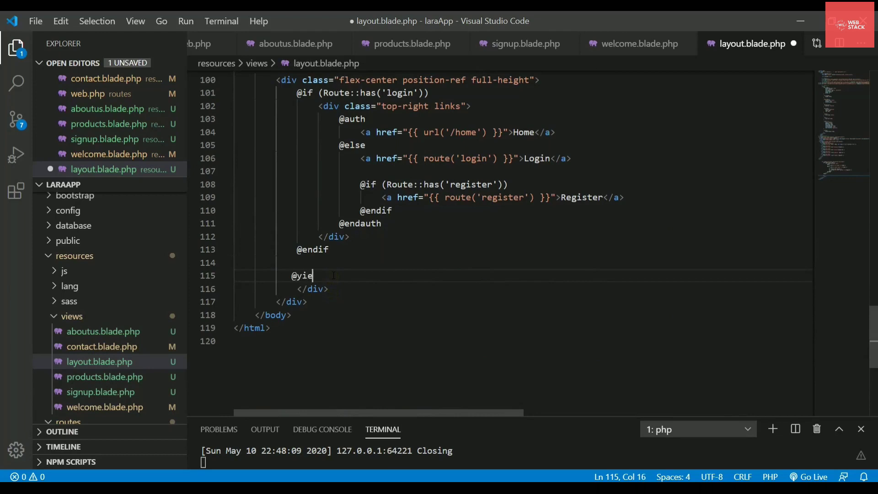
{"action": "type", "text": "ld()"}
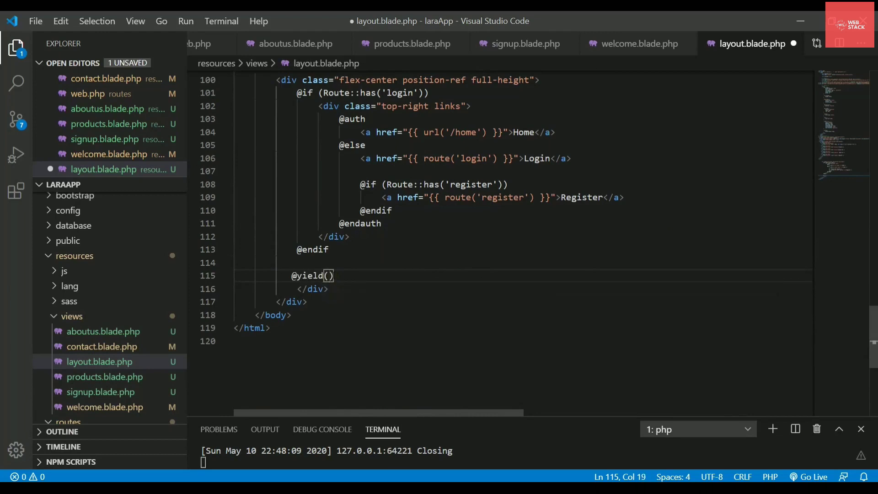
{"action": "type", "text": "'conten'"}
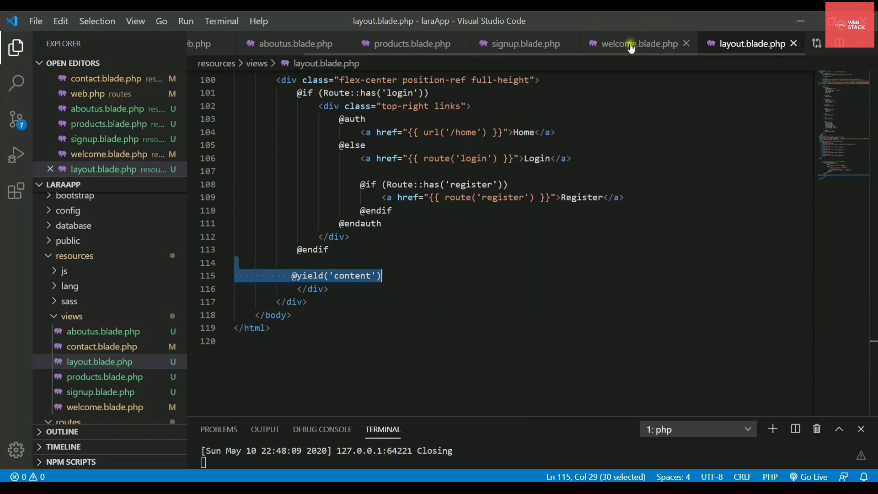
- Cut the content div from welcome.blade.php and select the remaining markup to replace it
{"action": "left_click", "coordinate": [636, 43]}
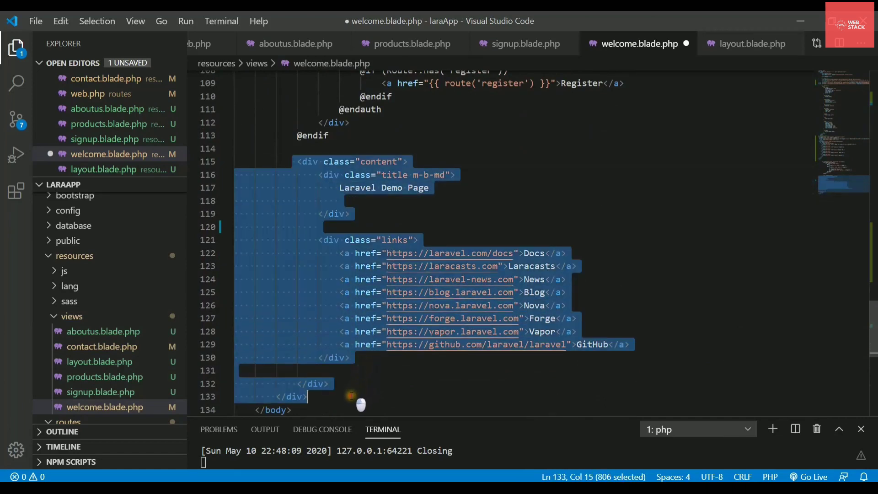
{"action": "key", "text": "Delete"}
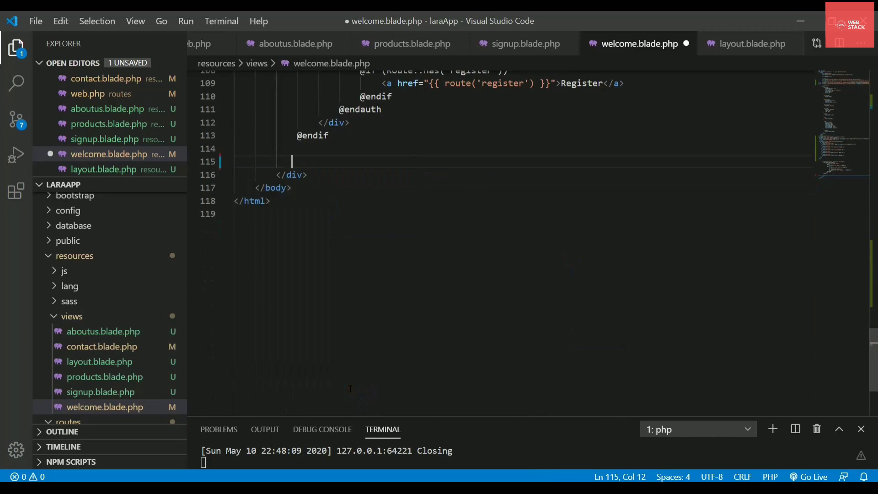
{"action": "key", "text": "ctrl+a"}
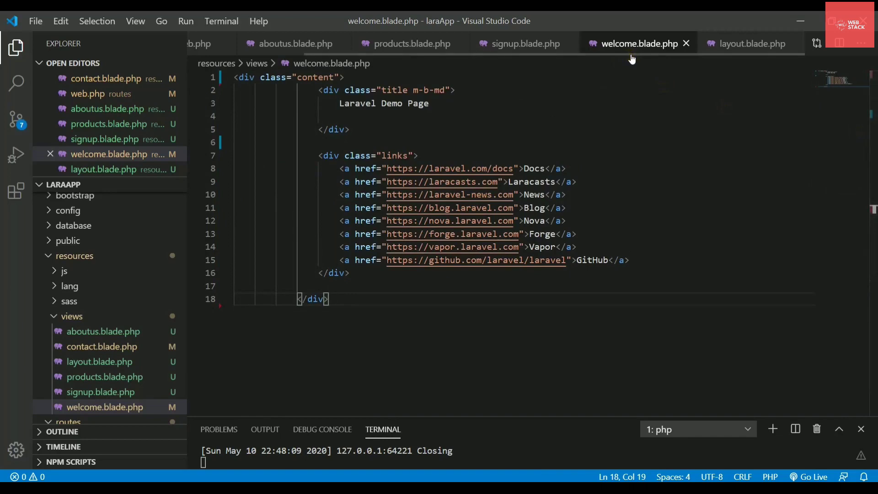
{"action": "left_click", "coordinate": [748, 43]}
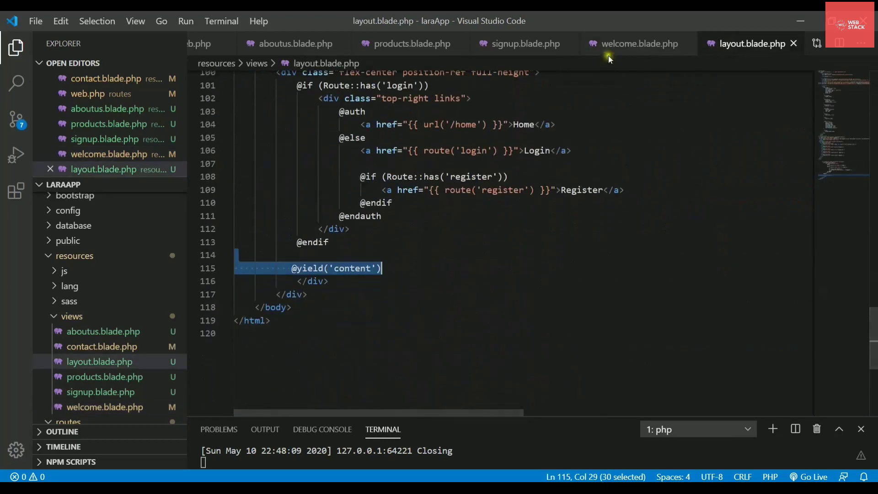
{"action": "left_click", "coordinate": [635, 44]}
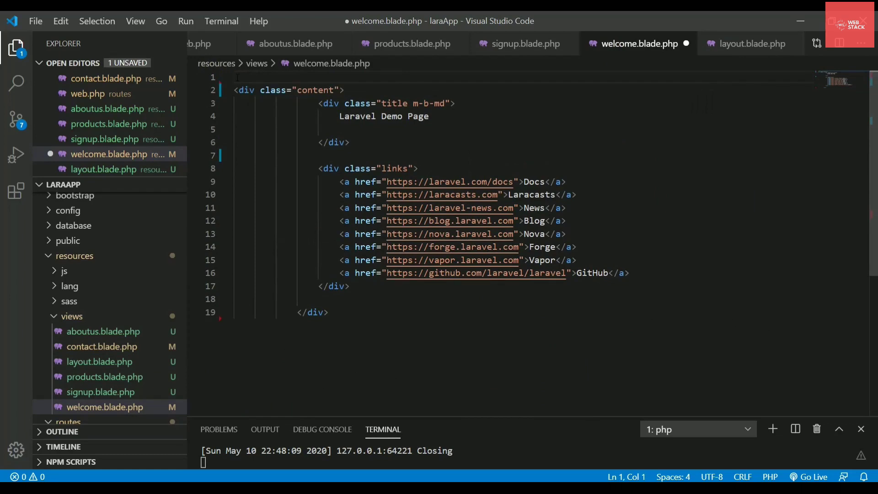
{"action": "type", "text": "@extends('"}
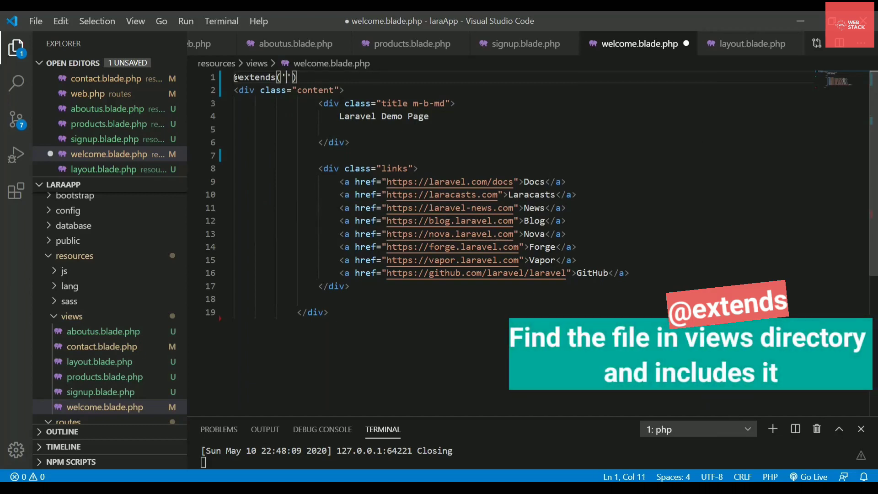
{"action": "type", "text": "layout"}
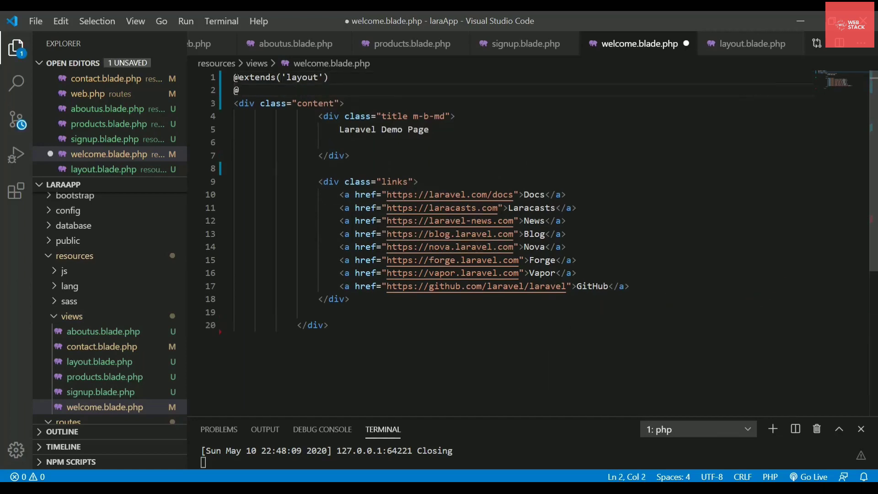
{"action": "type", "text": "section()"}
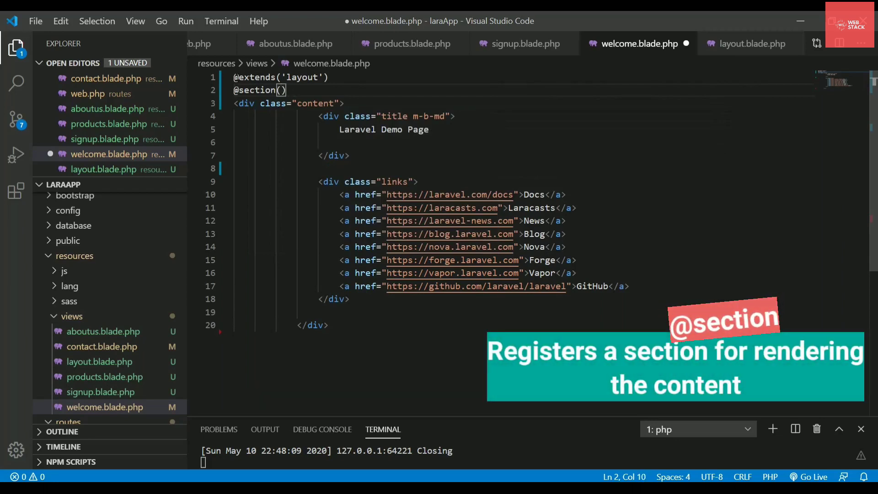
{"action": "type", "text": "'"}
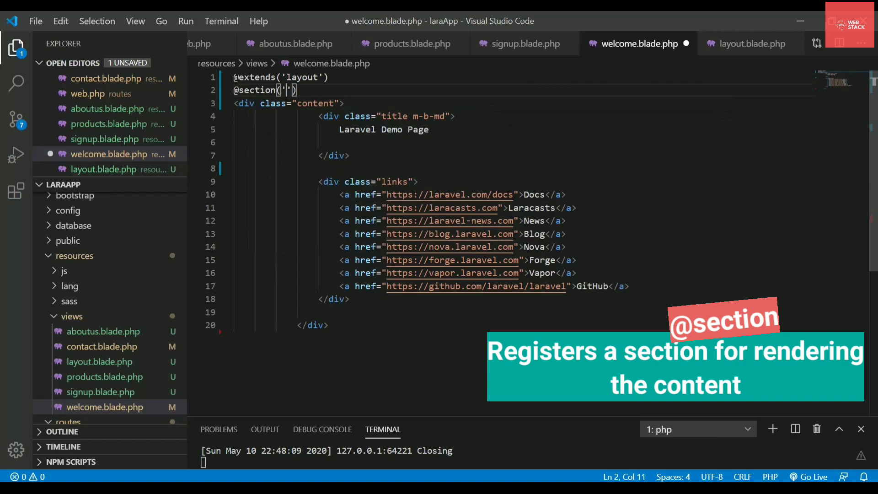
{"action": "type", "text": "content"}
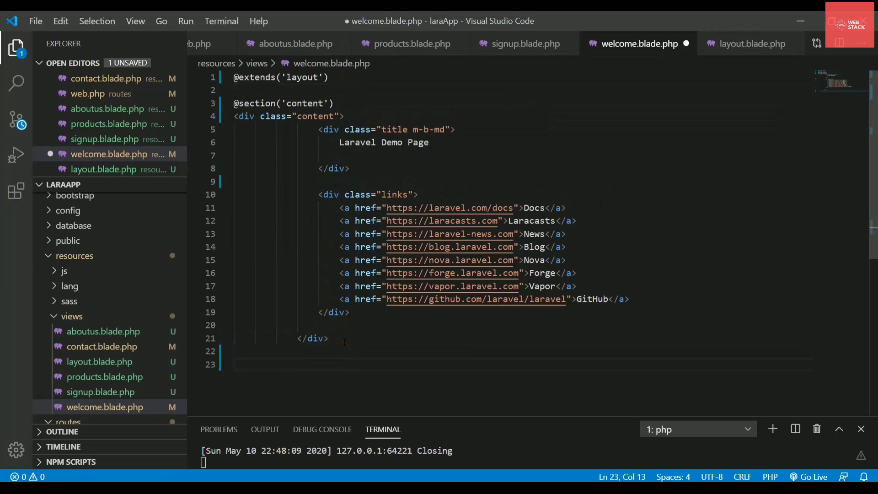
{"action": "type", "text": "@se"}
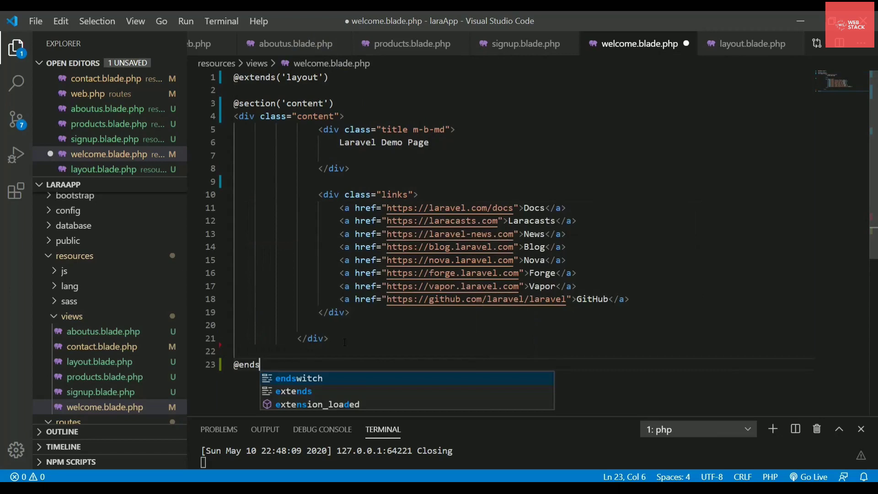
{"action": "type", "text": "ection"}
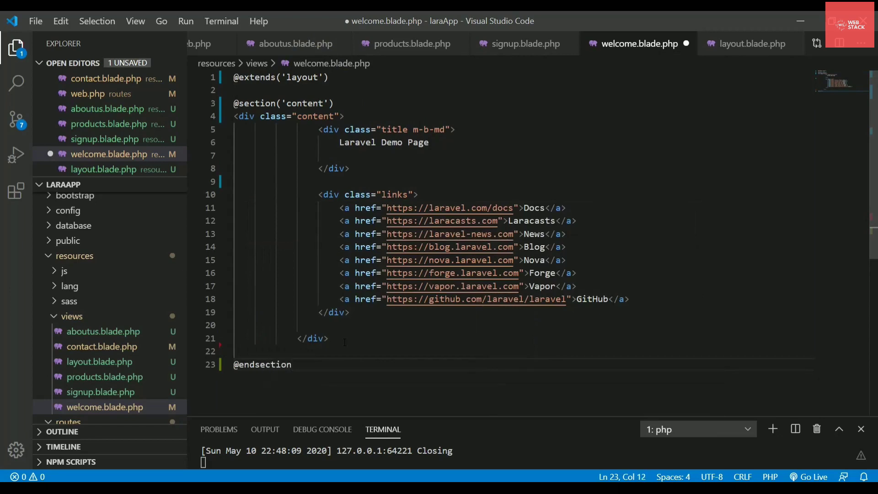
{"action": "key", "text": "ctrl+s"}
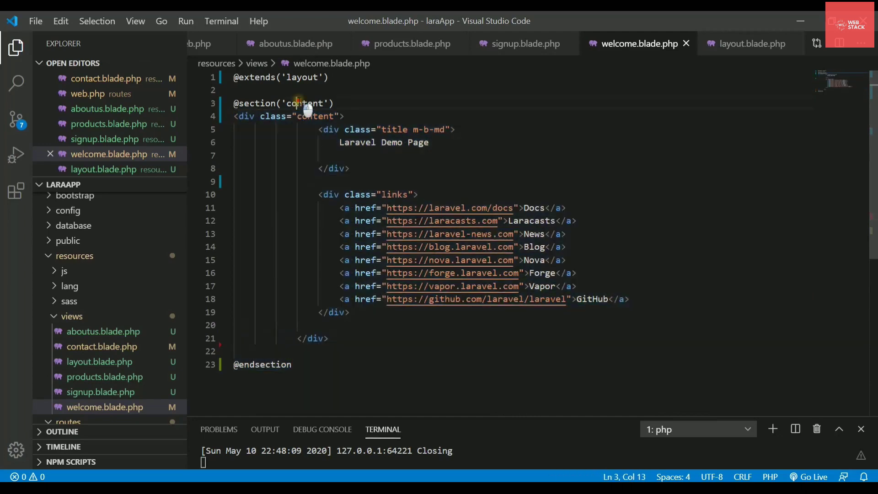
{"action": "left_click", "coordinate": [750, 44]}
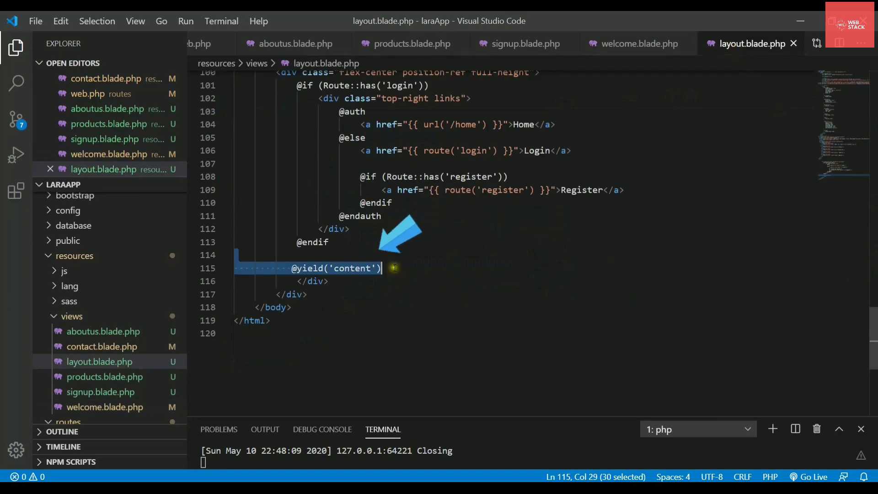
{"action": "left_click", "coordinate": [636, 43]}
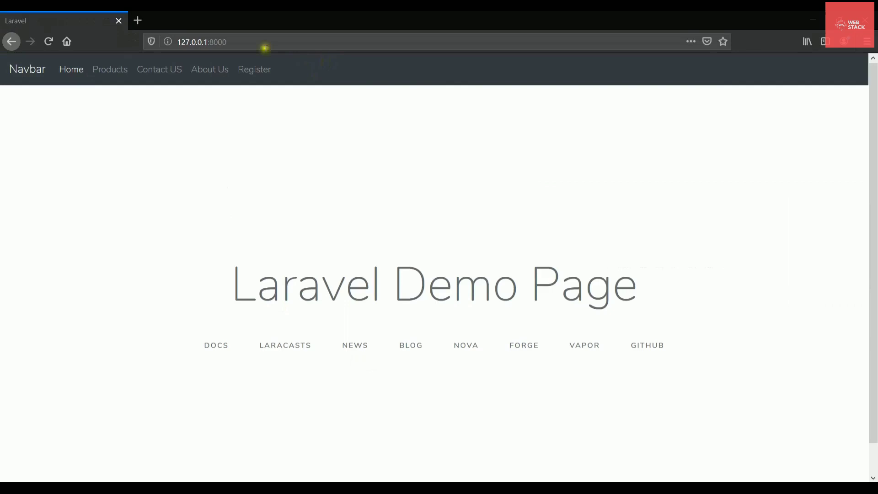
- Reload 127.0.0.1:8000 to see the home page rendered through the layout
{"action": "left_click", "coordinate": [201, 41]}
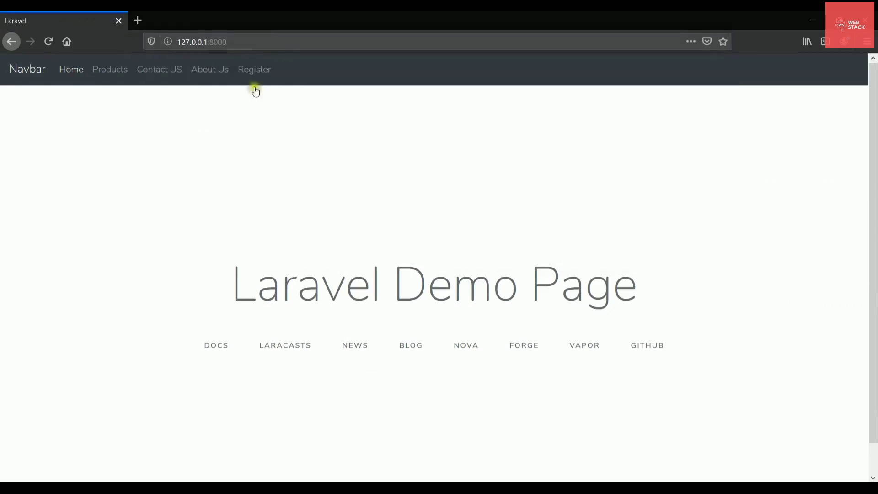
{"action": "mouse_move", "coordinate": [254, 69]}
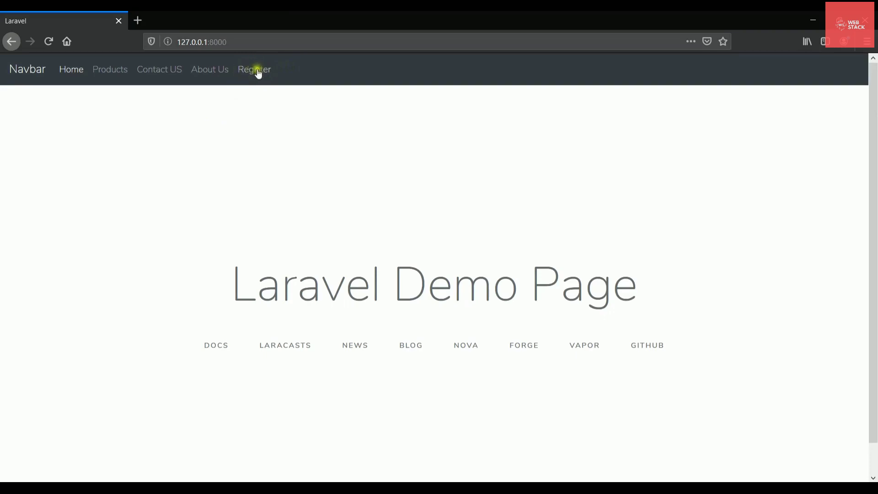
{"action": "mouse_move", "coordinate": [289, 115]}
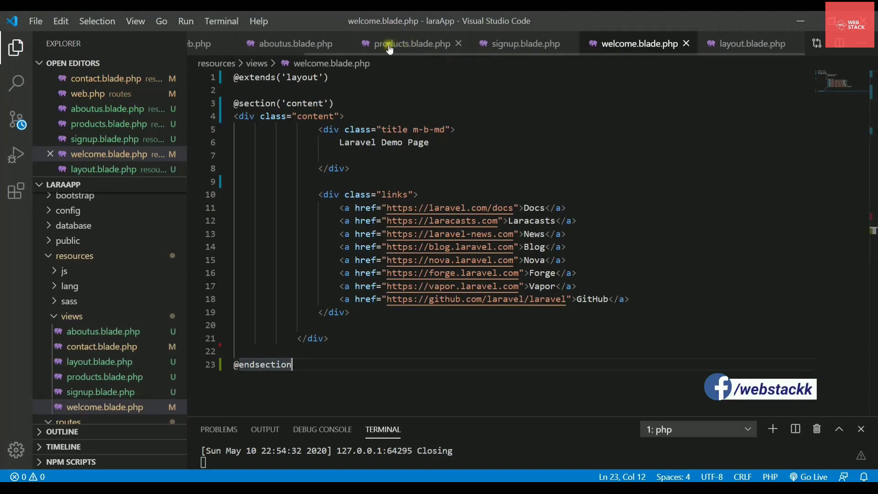
- Remove the All Products content block from products.blade.php's full-page markup
{"action": "left_click", "coordinate": [415, 43]}
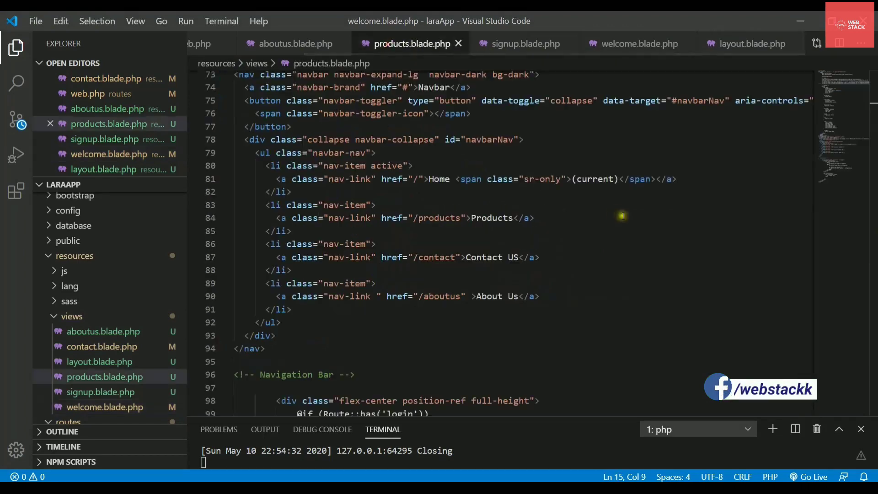
{"action": "key", "text": "ctrl+a"}
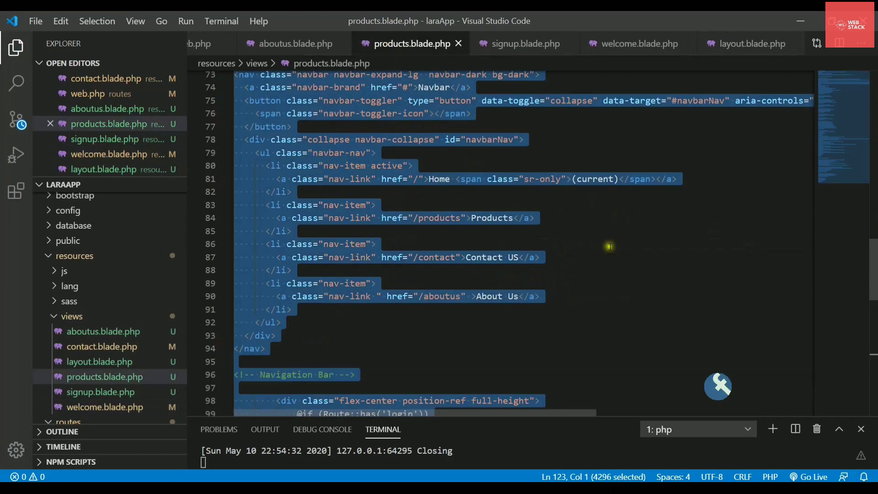
{"action": "scroll", "scroll_direction": "down", "scroll_amount": 3}
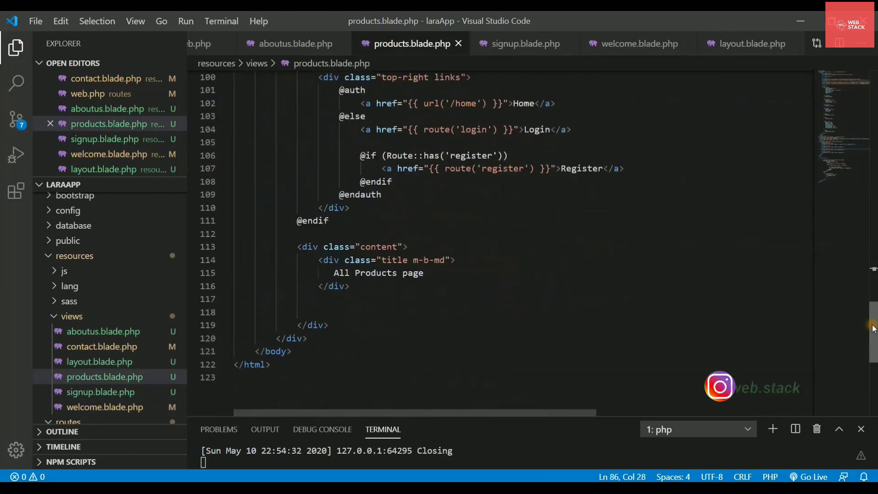
{"action": "left_click", "coordinate": [298, 252]}
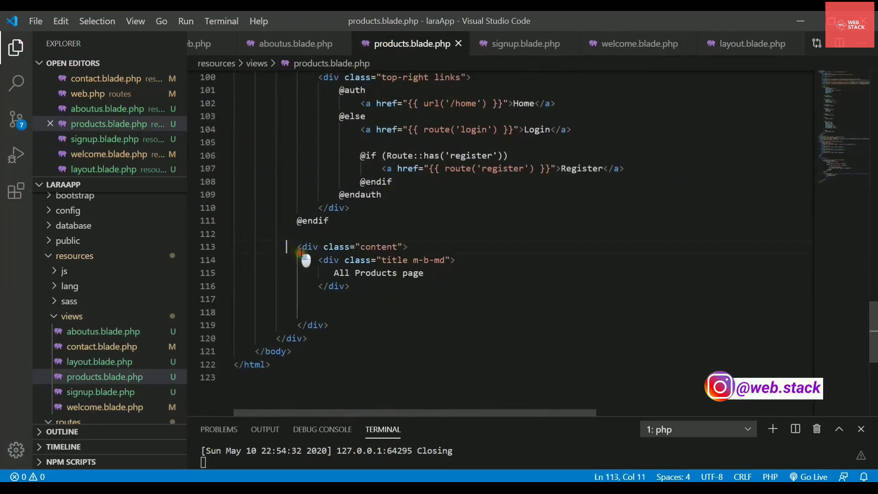
{"action": "left_click_drag", "start_coordinate": [299, 246], "coordinate": [329, 325]}
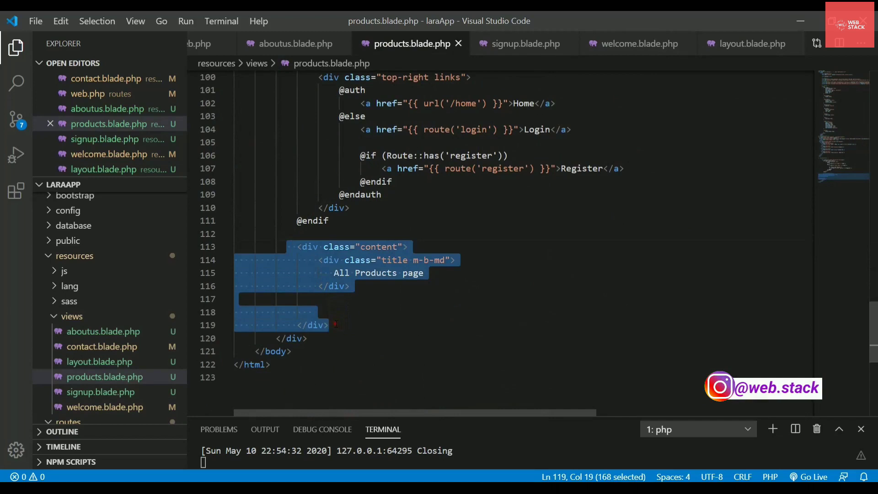
{"action": "key", "text": "Delete"}
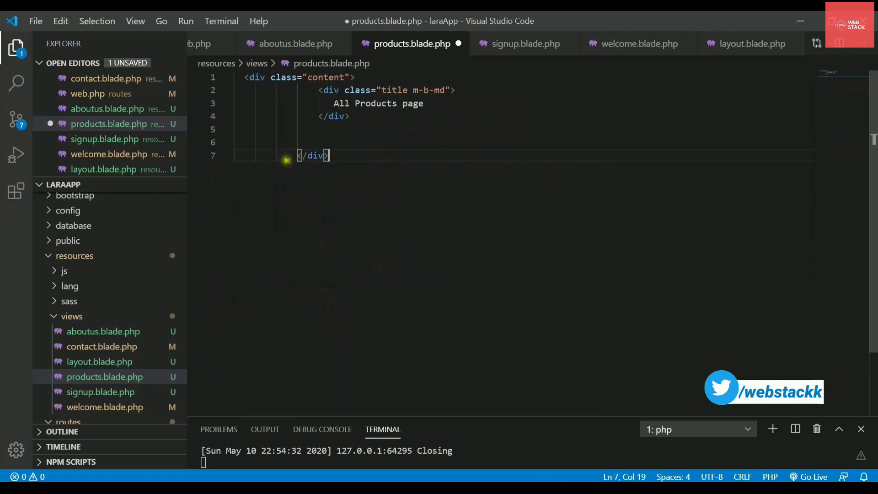
{"action": "type", "text": "@e"}
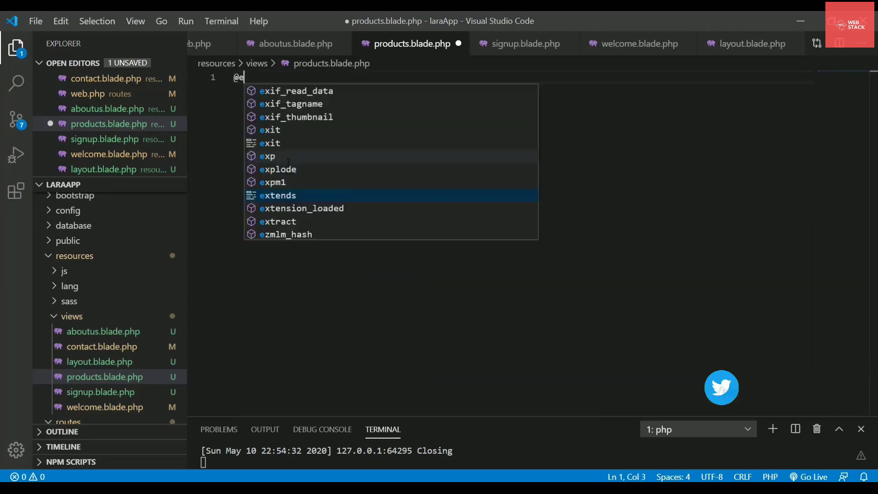
{"action": "key", "text": "Tab"}
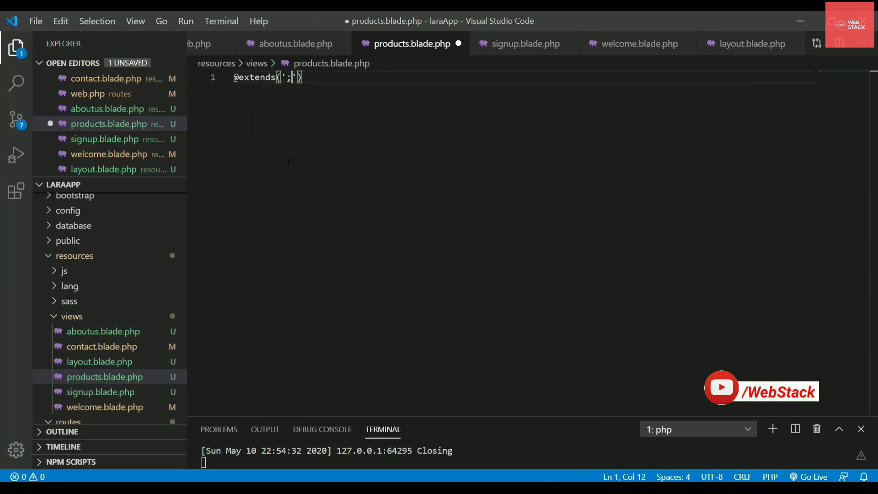
{"action": "type", "text": "layout"}
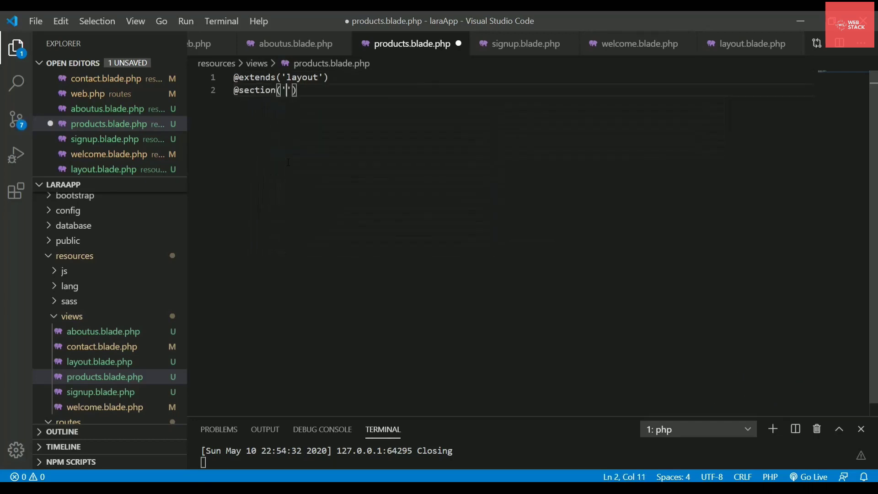
{"action": "type", "text": "content"}
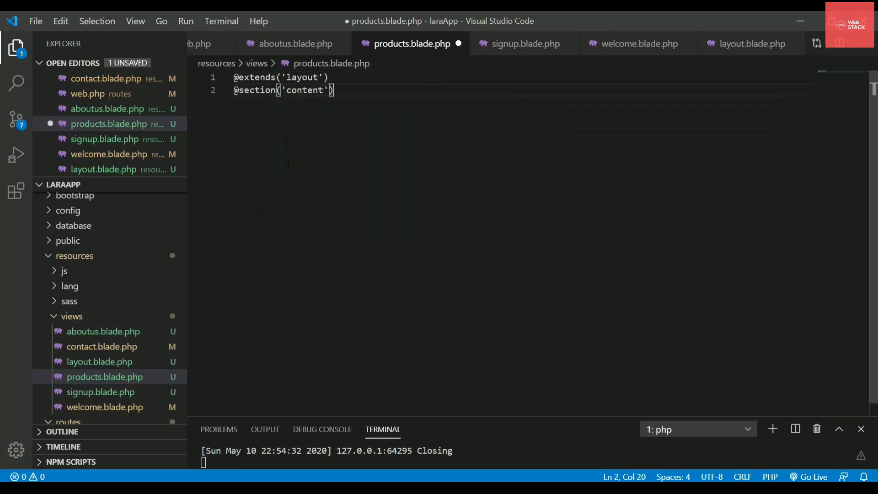
{"action": "type", "text": "@end("}
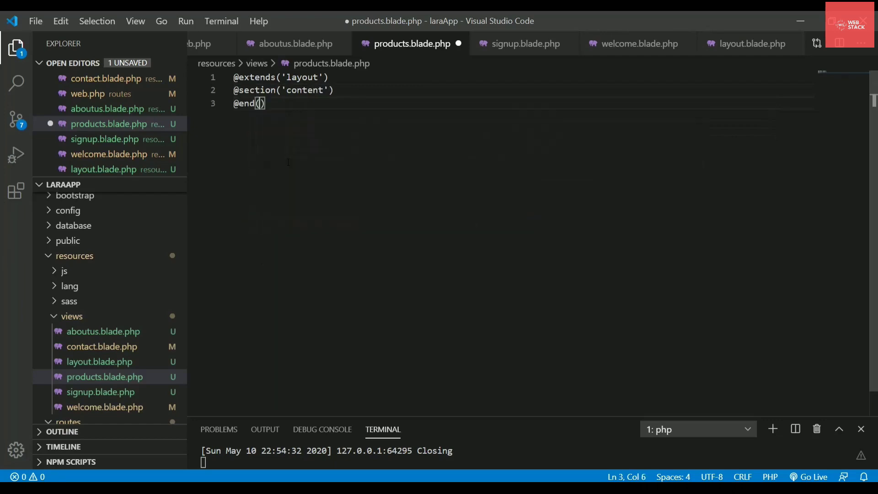
{"action": "type", "text": "ection"}
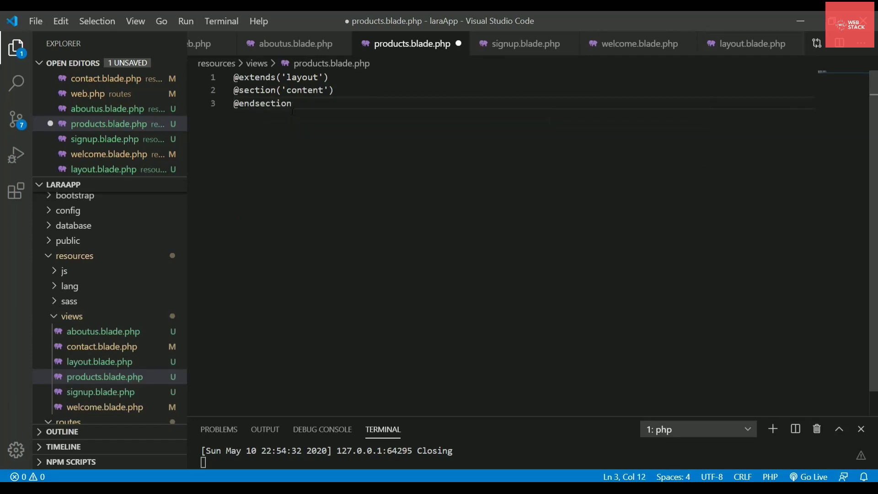
{"action": "key", "text": "enter"}
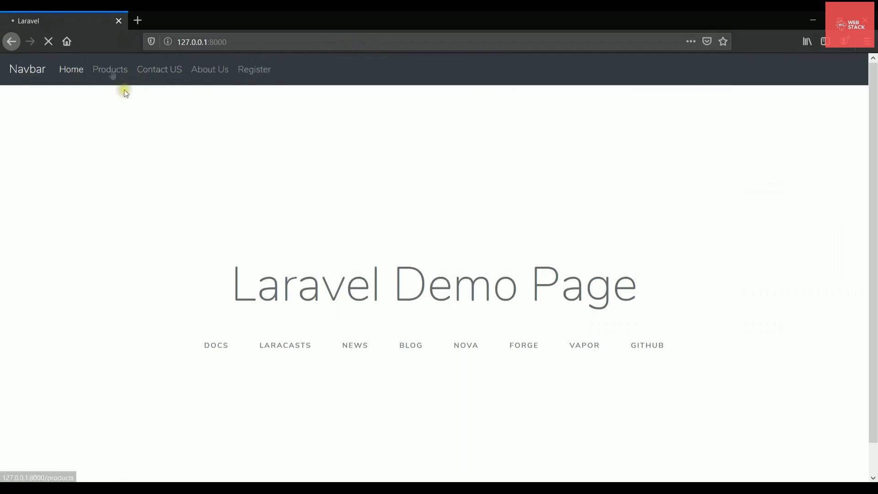
- Navigate to the Products page via the navbar link
{"action": "left_click", "coordinate": [110, 69]}
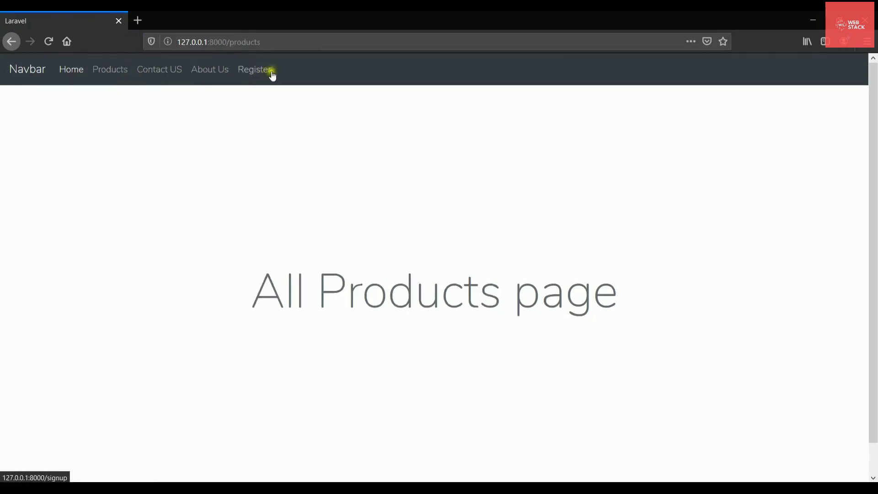
{"action": "mouse_move", "coordinate": [234, 115]}
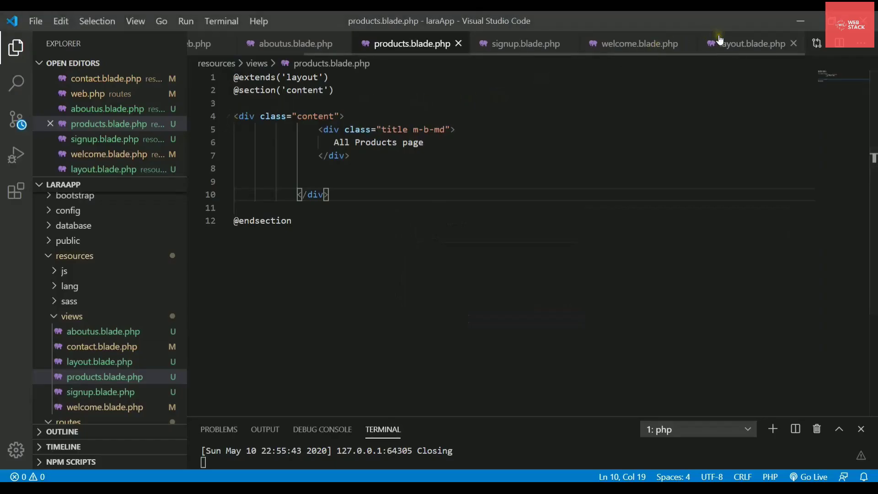
- Duplicate the Register <li> in layout.blade.php as a link to / labelled HOme new
{"action": "left_click", "coordinate": [747, 43]}
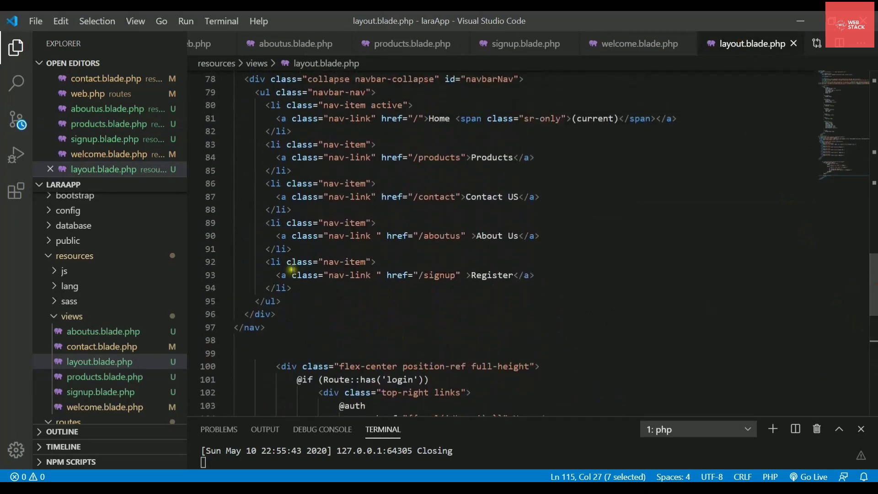
{"action": "left_click_drag", "start_coordinate": [290, 261], "coordinate": [294, 287]}
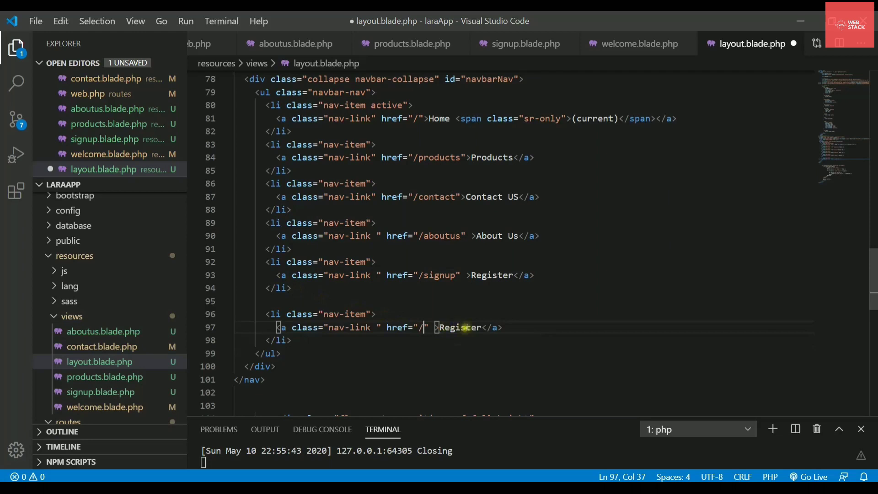
{"action": "type", "text": "HOme"}
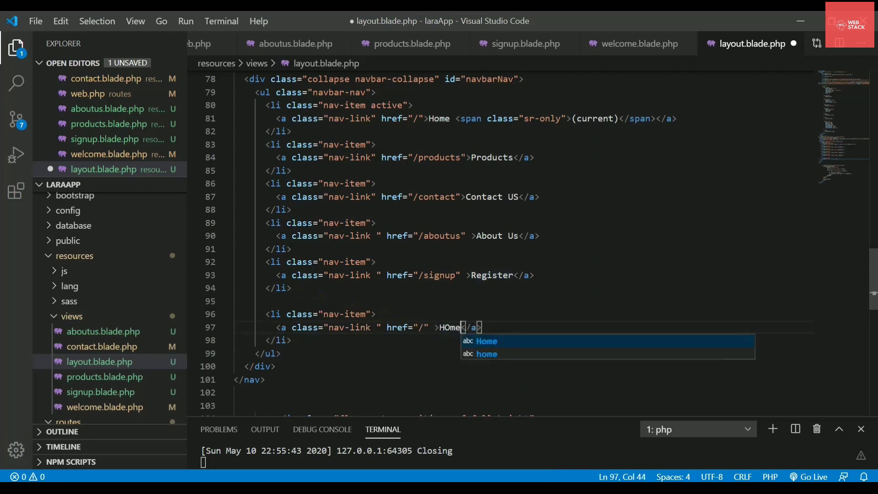
{"action": "type", "text": "new"}
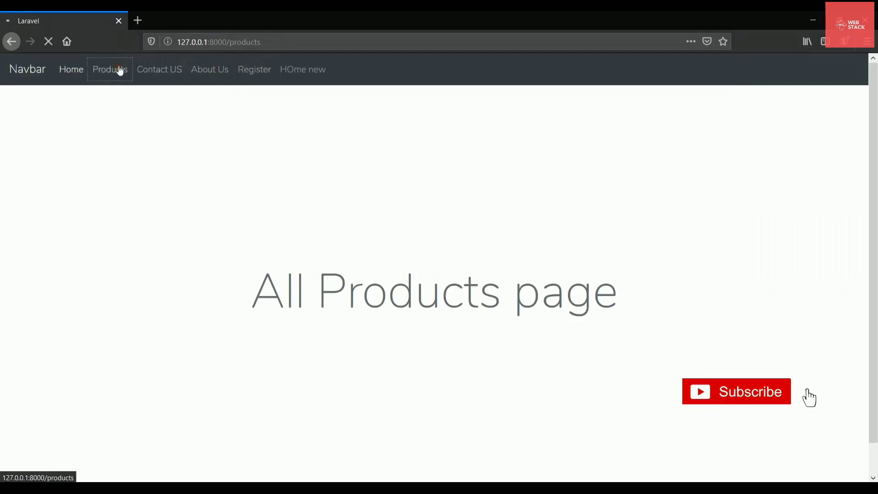
{"action": "mouse_move", "coordinate": [71, 72]}
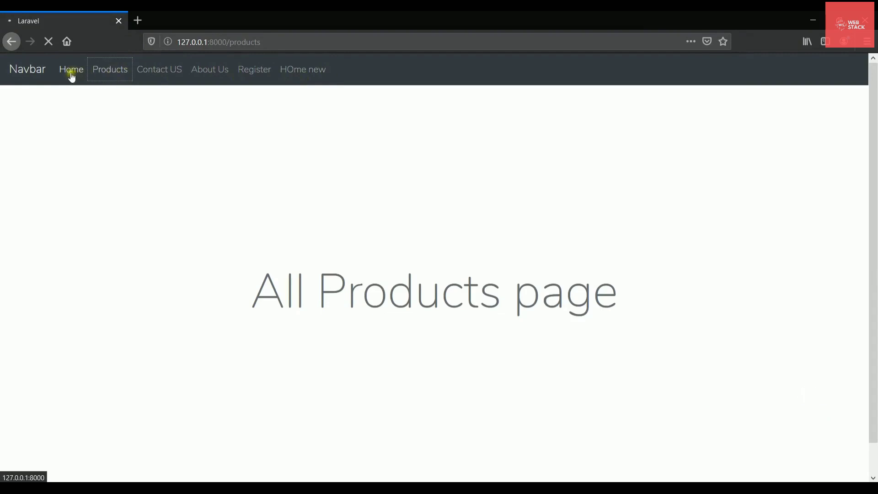
- Follow the Home link in the reloaded products page's navbar
{"action": "left_click", "coordinate": [70, 69]}
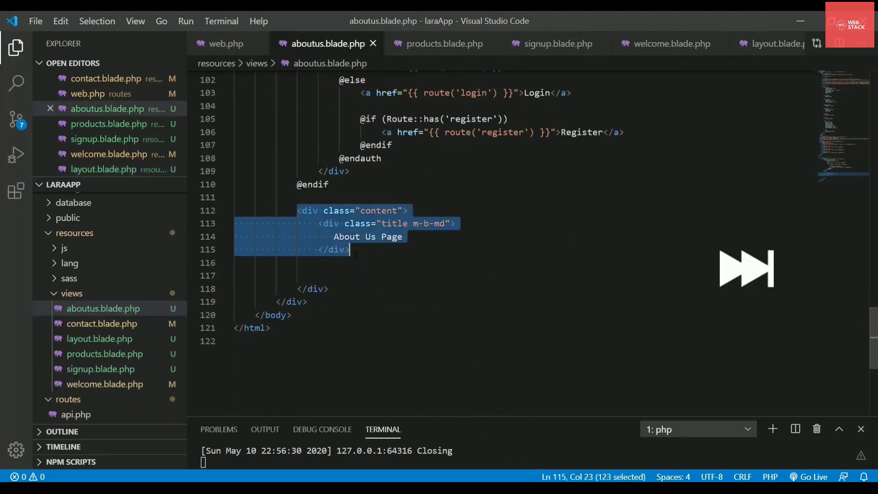
{"action": "type", "text": "@extends"}
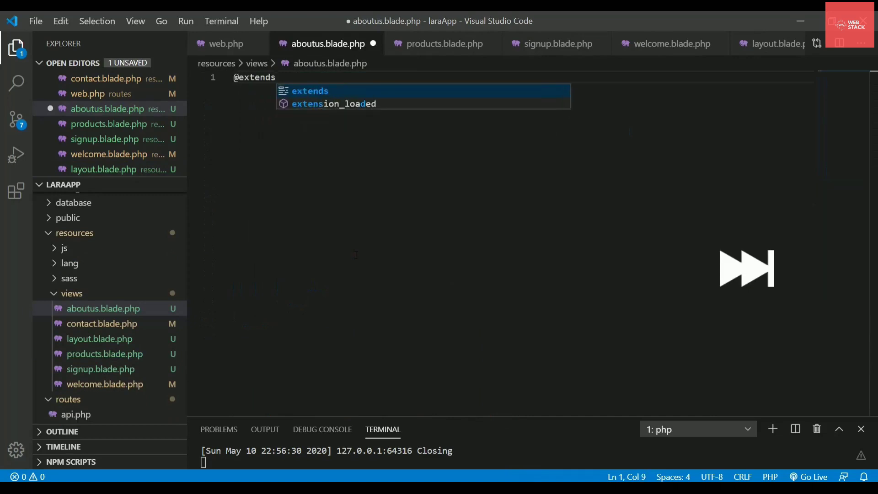
{"action": "type", "text": "('layout')"}
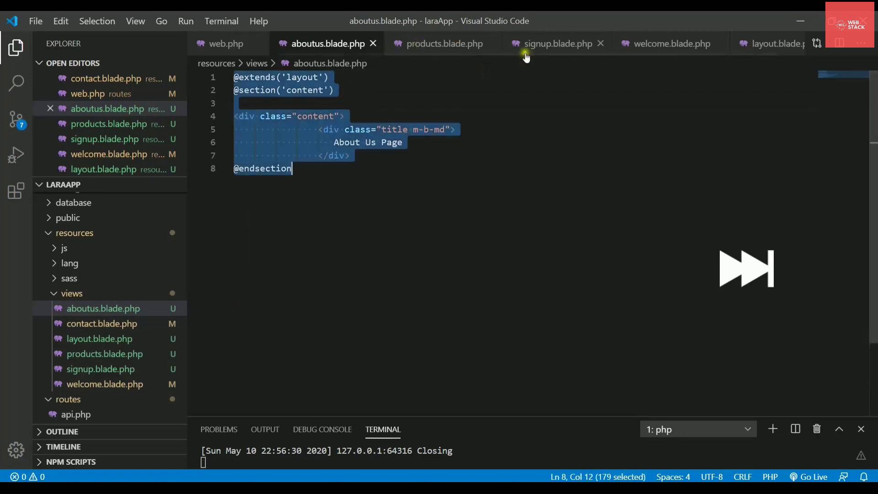
- Give signup.blade.php the same layout markup with content 'You can register here!'
{"action": "left_click", "coordinate": [556, 44]}
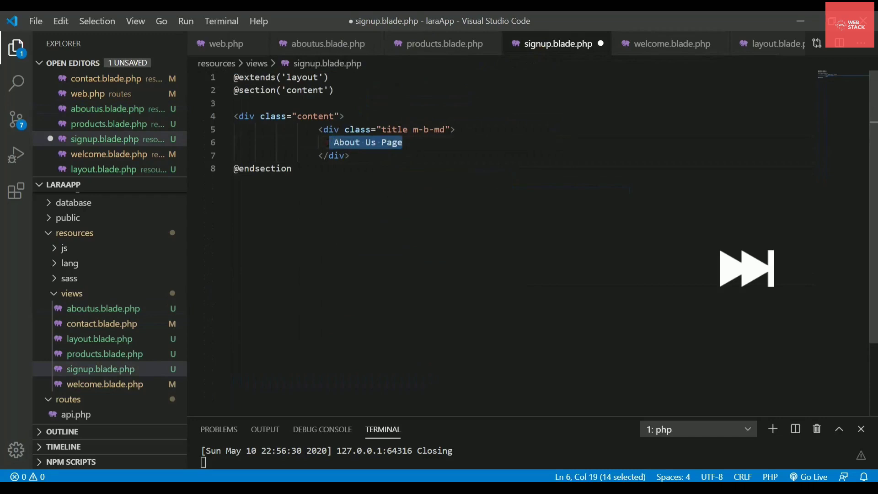
{"action": "type", "text": "You can register here!"}
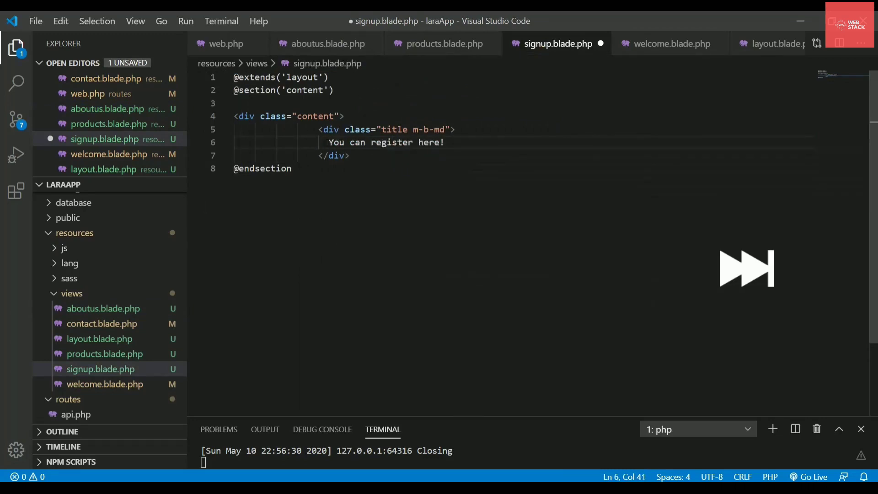
{"action": "left_click", "coordinate": [443, 44]}
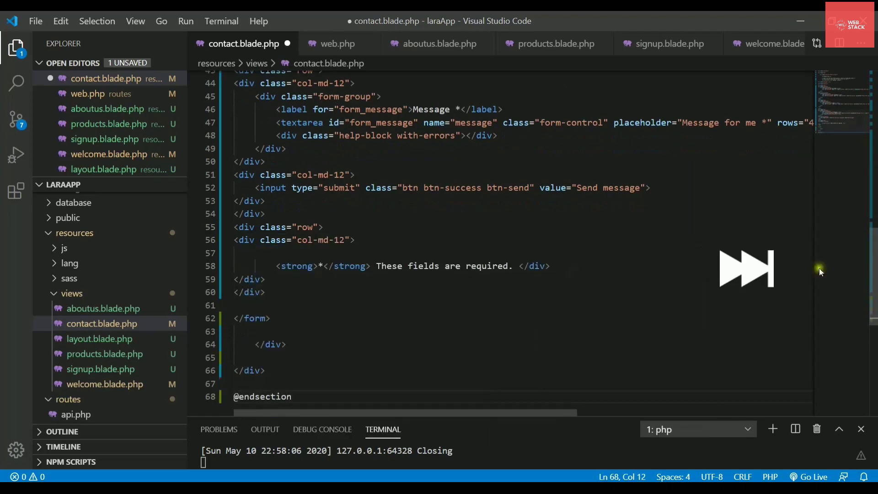
{"action": "type", "text": "@extends('layout"}
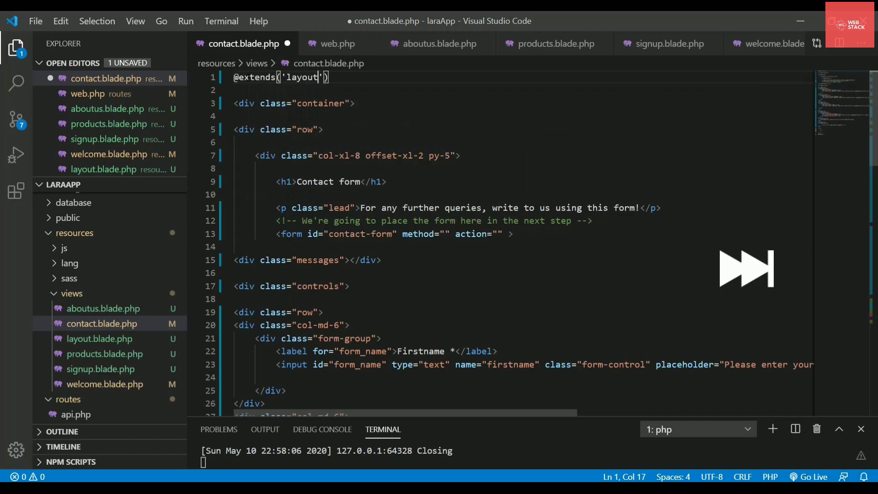
{"action": "type", "text": "@section('')"}
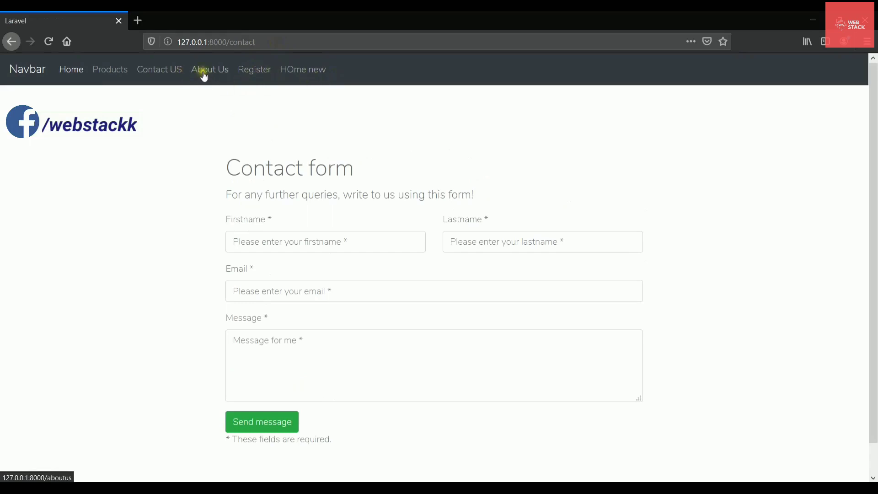
- View the About Us and Products pages under the shared navbar with developer tools open
{"action": "left_click", "coordinate": [209, 69]}
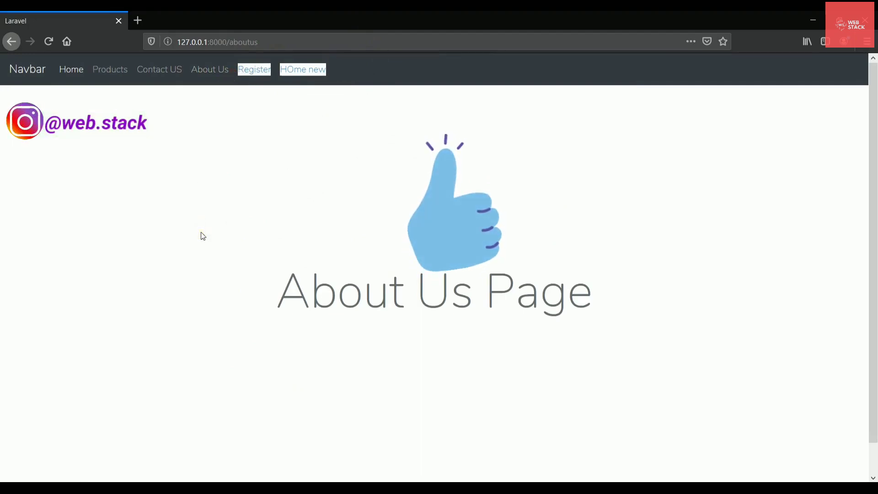
{"action": "left_click", "coordinate": [110, 69]}
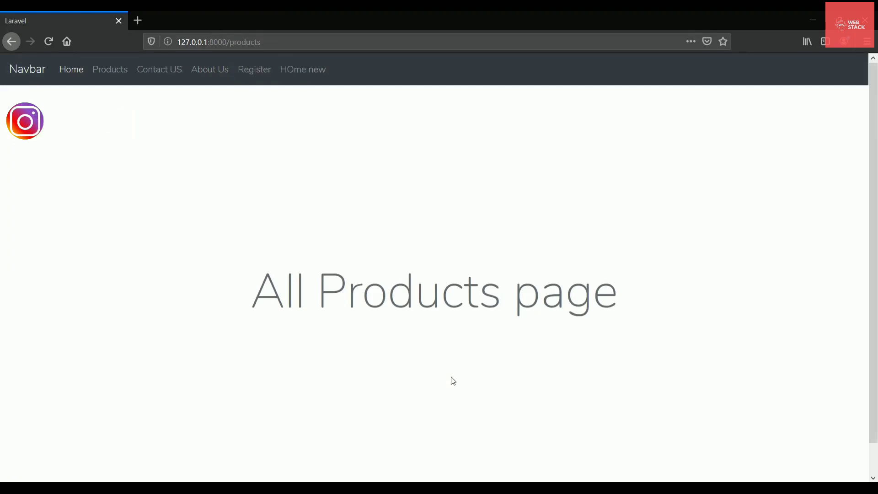
{"action": "key", "text": "F12"}
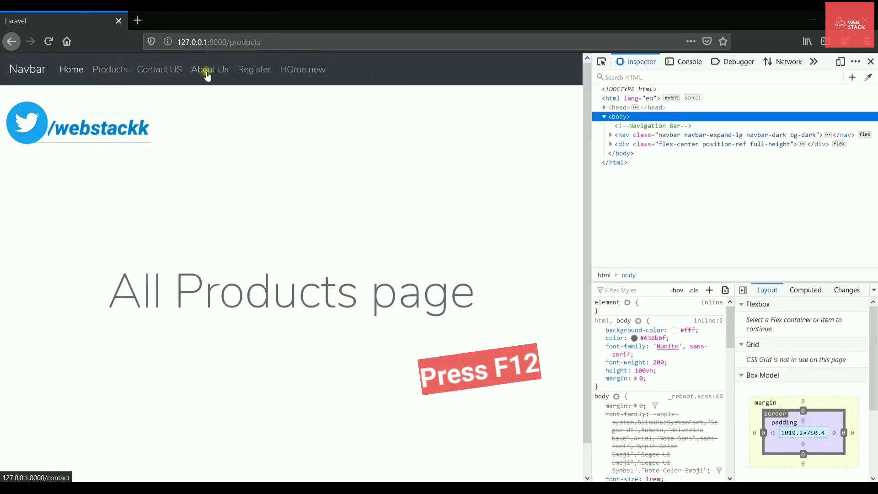
- Return to About Us and inspect the navigation bar element in the page inspector
{"action": "left_click", "coordinate": [210, 69]}
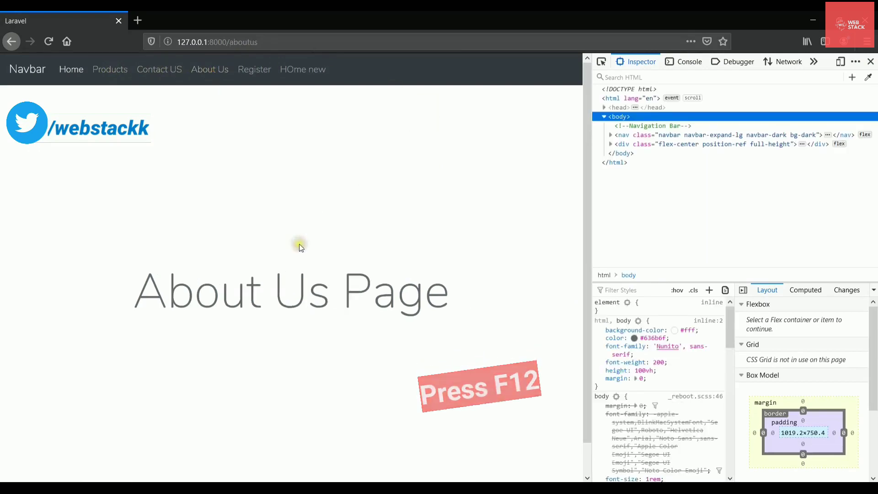
{"action": "mouse_move", "coordinate": [621, 134]}
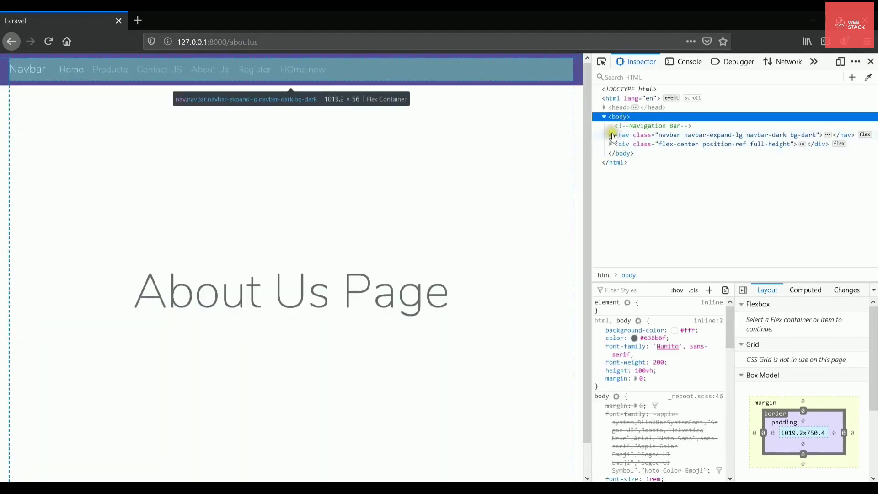
{"action": "left_click", "coordinate": [609, 134]}
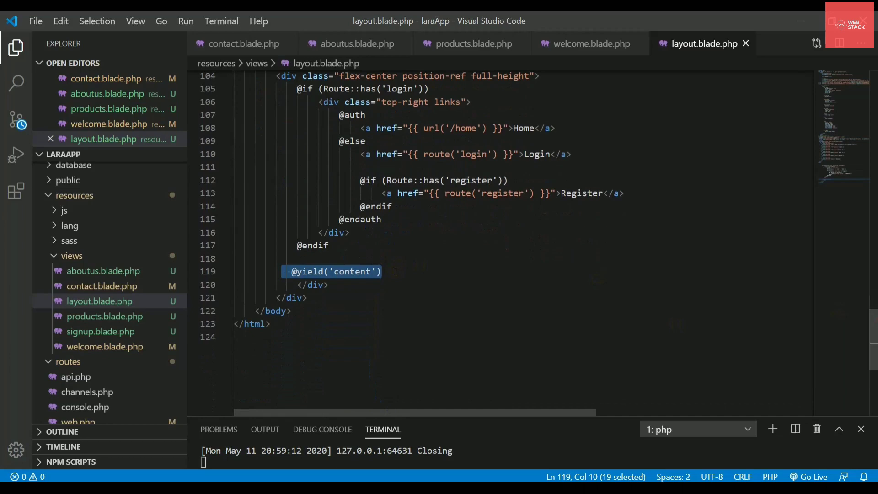
{"action": "key", "text": "Delete"}
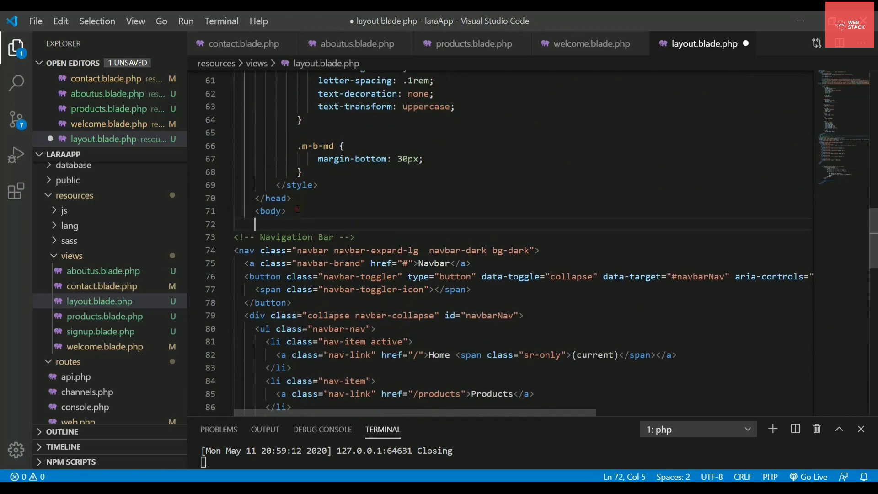
{"action": "key", "text": "alt+tab"}
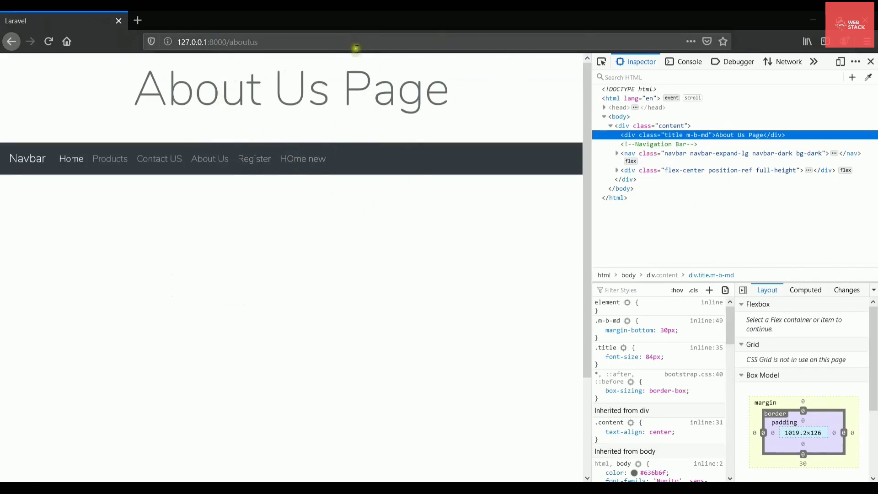
{"action": "mouse_move", "coordinate": [405, 154]}
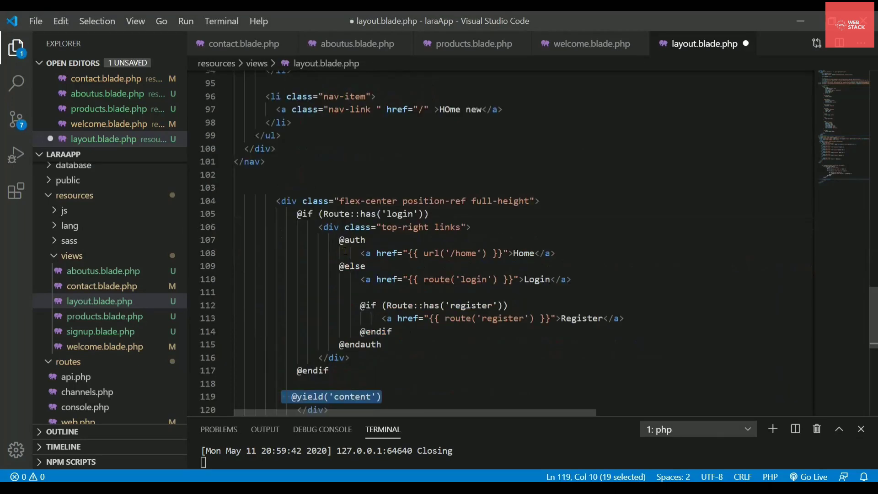
{"action": "key", "text": "ctrl+s"}
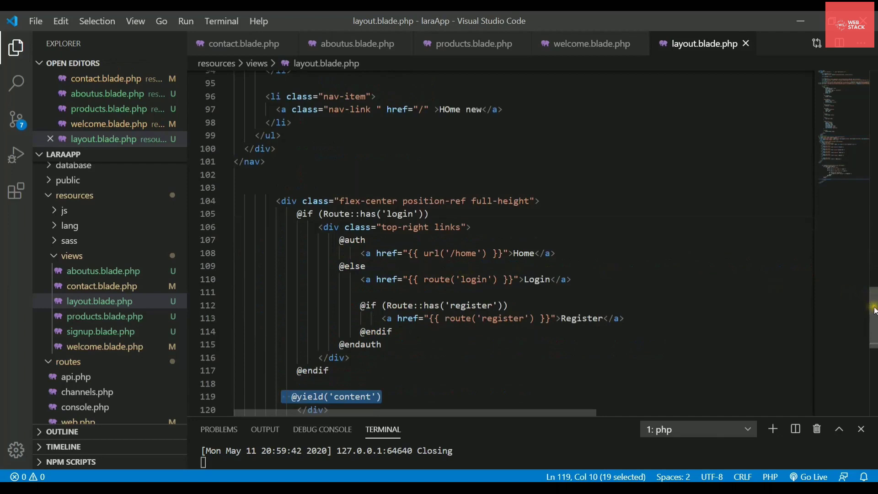
{"action": "scroll", "scroll_direction": "down", "scroll_amount": 3}
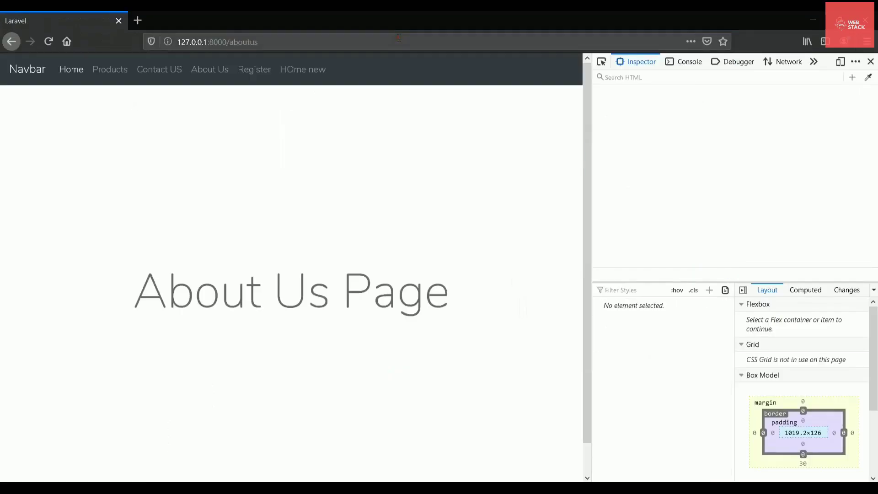
- Visit the Products and Contact pages, whose tabs still read Laravel
{"action": "left_click", "coordinate": [110, 69]}
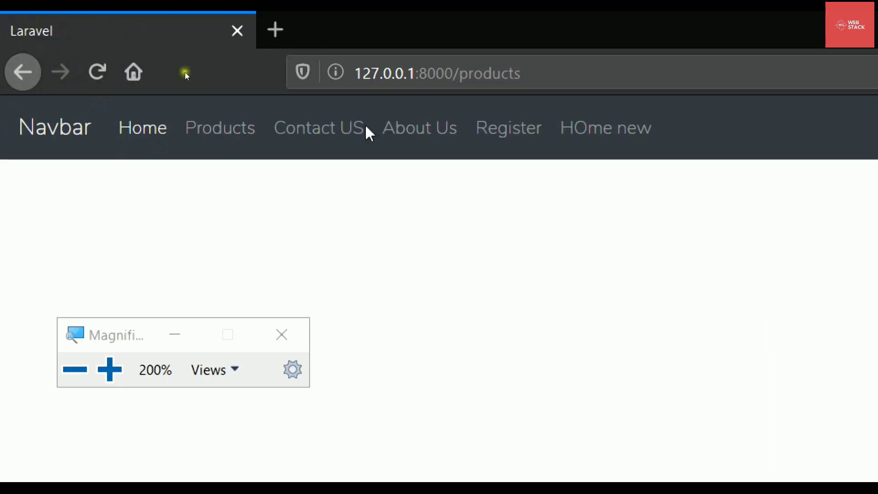
{"action": "left_click", "coordinate": [318, 127]}
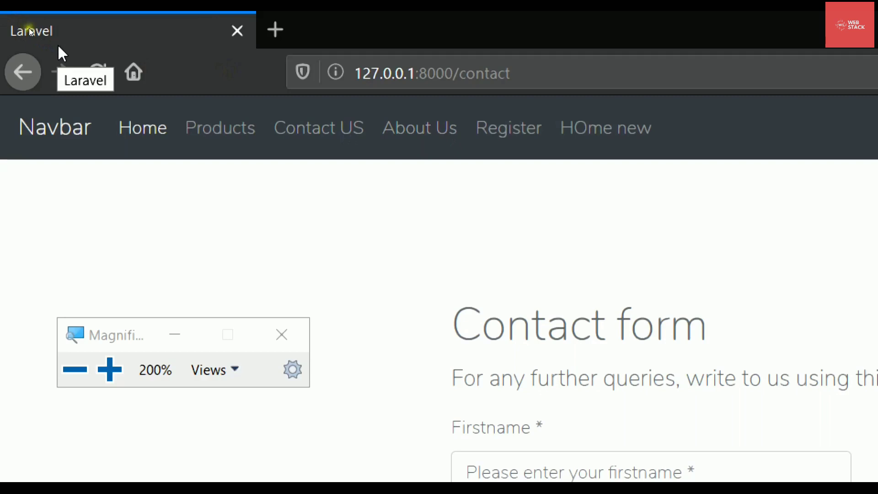
{"action": "mouse_move", "coordinate": [322, 312]}
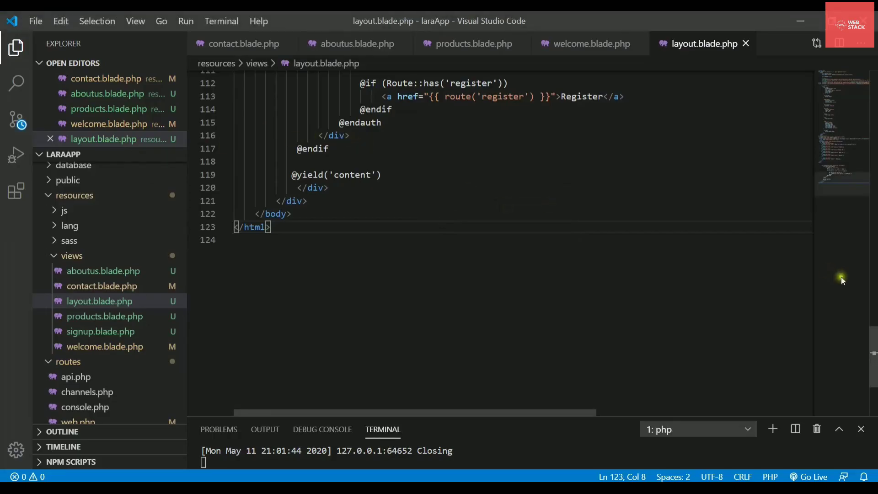
- Remove the hard-coded Laravel text from layout.blade.php's <title> tag
{"action": "scroll", "scroll_direction": "up", "scroll_amount": 3}
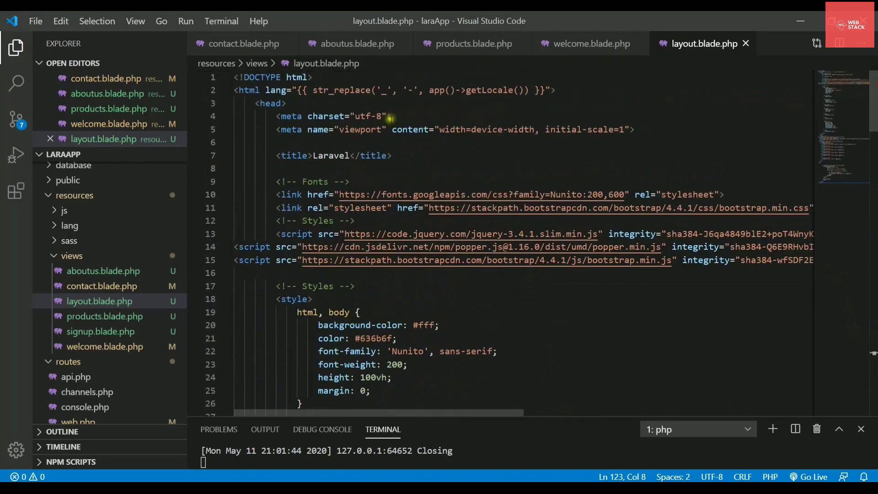
{"action": "double_click", "coordinate": [324, 155]}
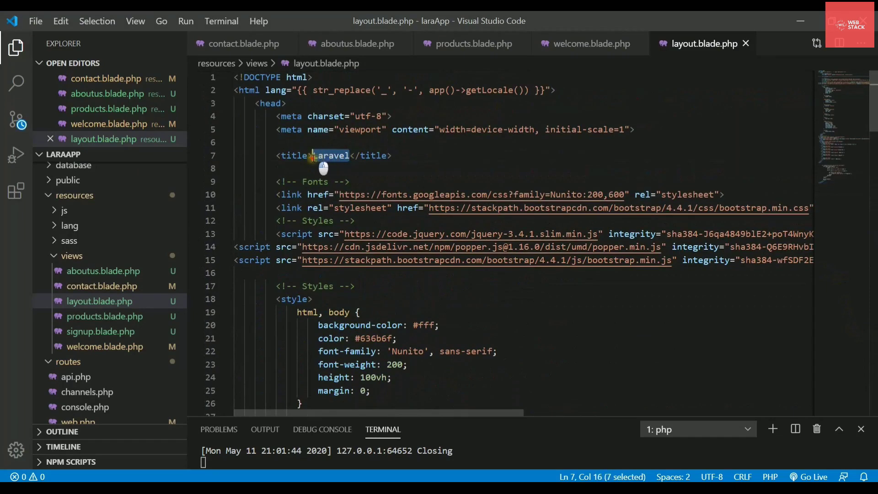
{"action": "key", "text": "Delete"}
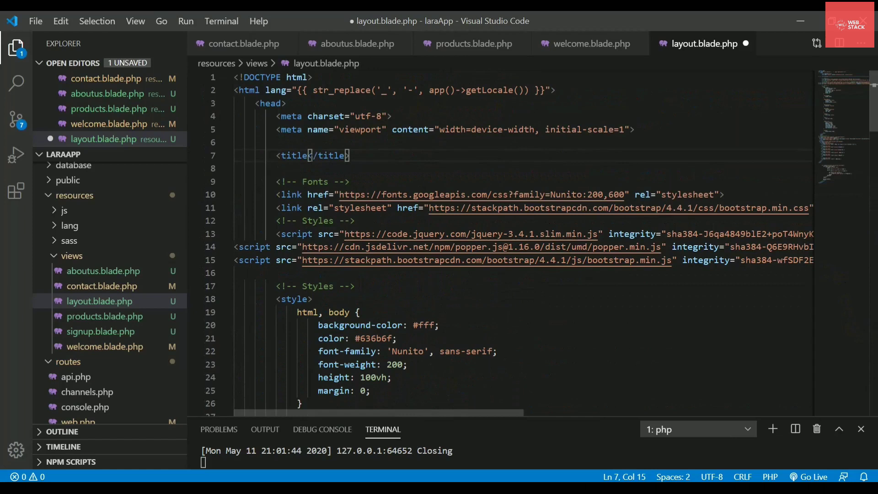
{"action": "type", "text": "@{"}
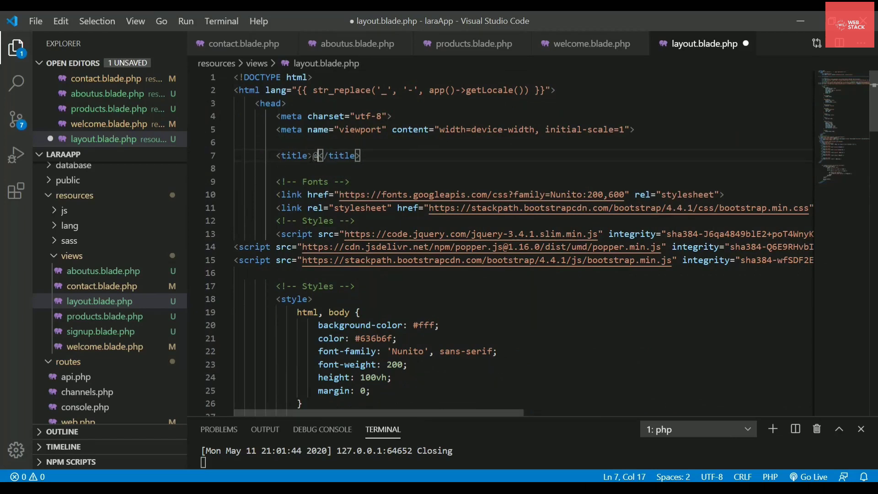
{"action": "type", "text": "@yield"}
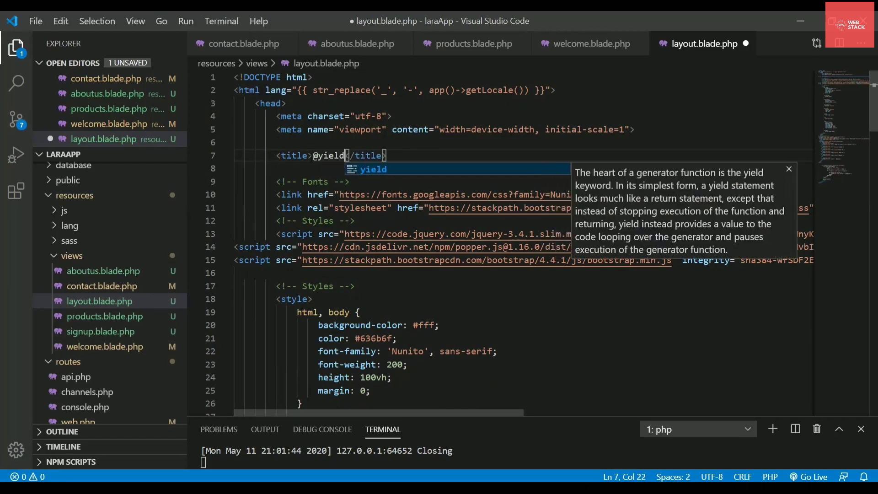
{"action": "type", "text": "("}
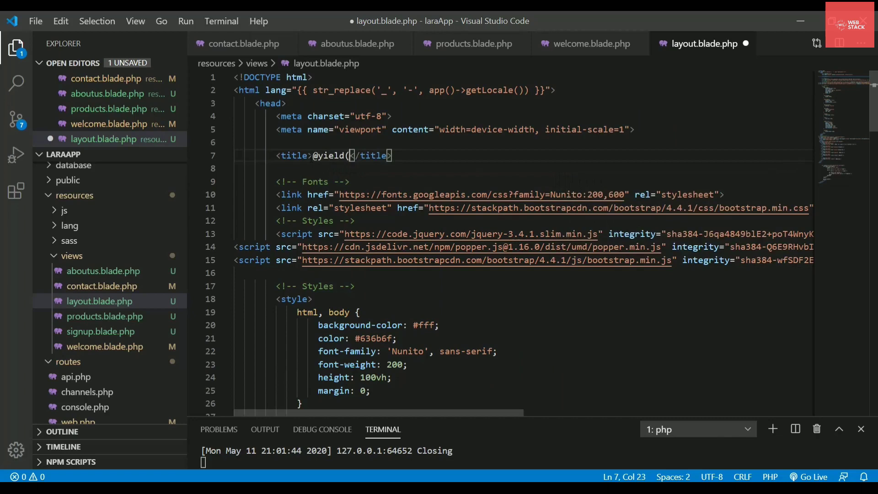
{"action": "type", "text": "'ti"}
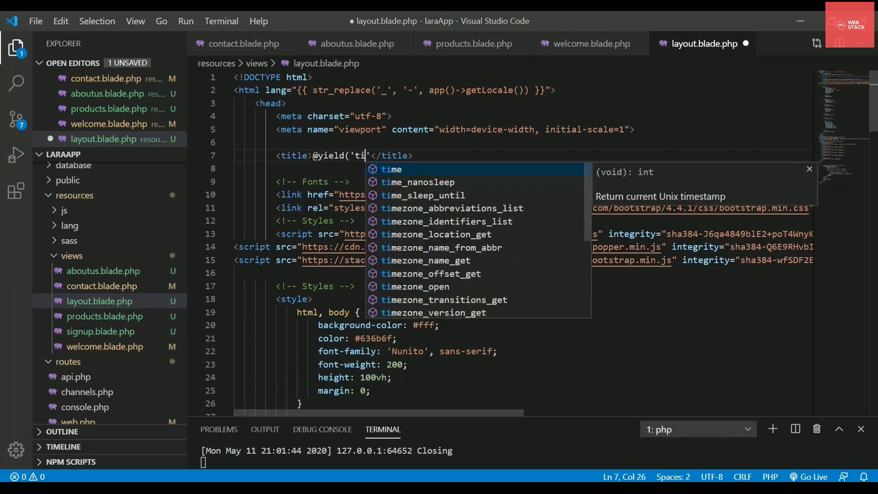
{"action": "type", "text": "tle"}
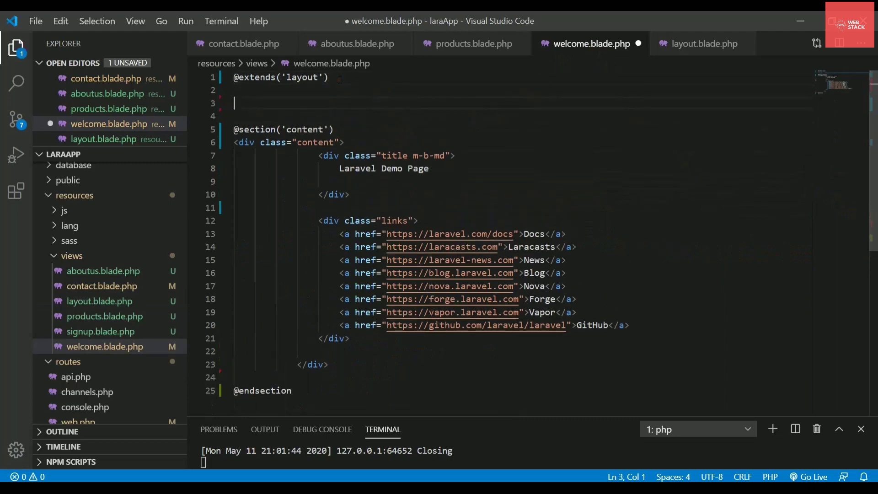
{"action": "type", "text": "@sec"}
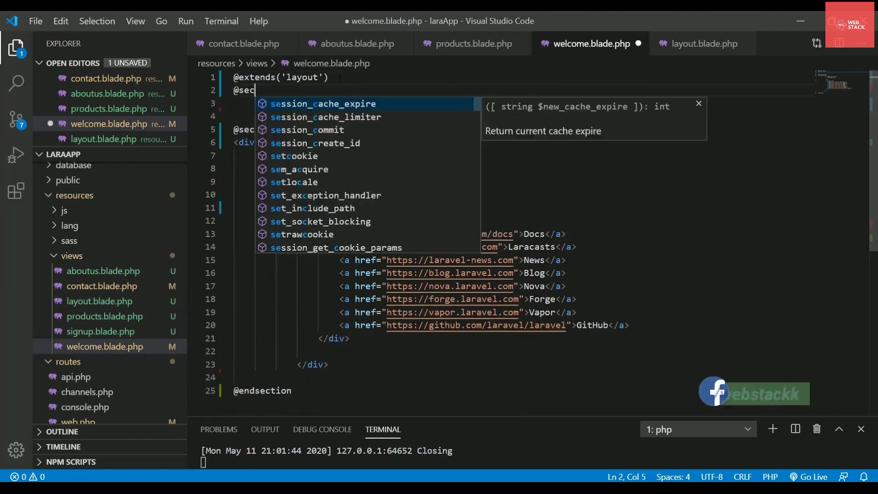
{"action": "type", "text": "('')"}
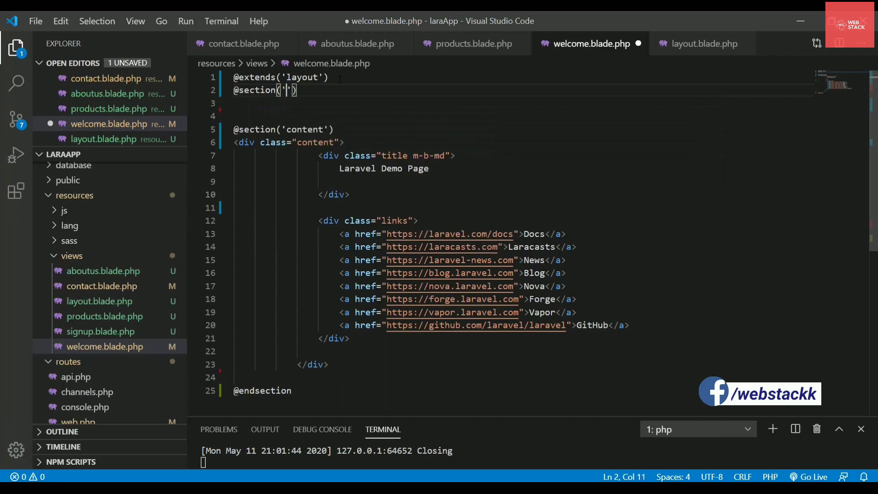
{"action": "type", "text": "t"}
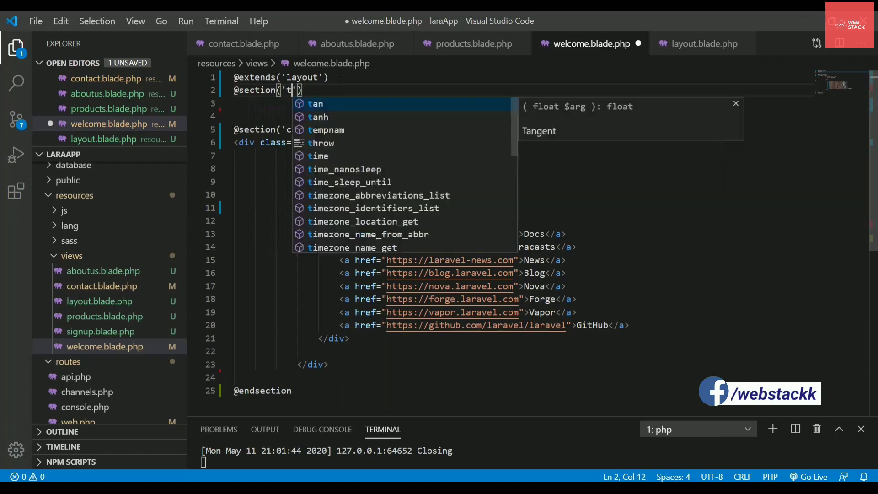
{"action": "type", "text": "itle"}
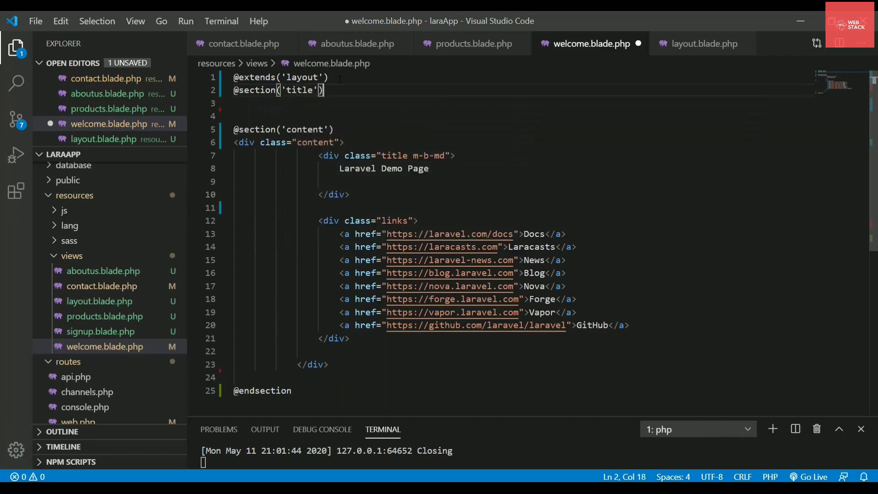
{"action": "type", "text": "@endsec"}
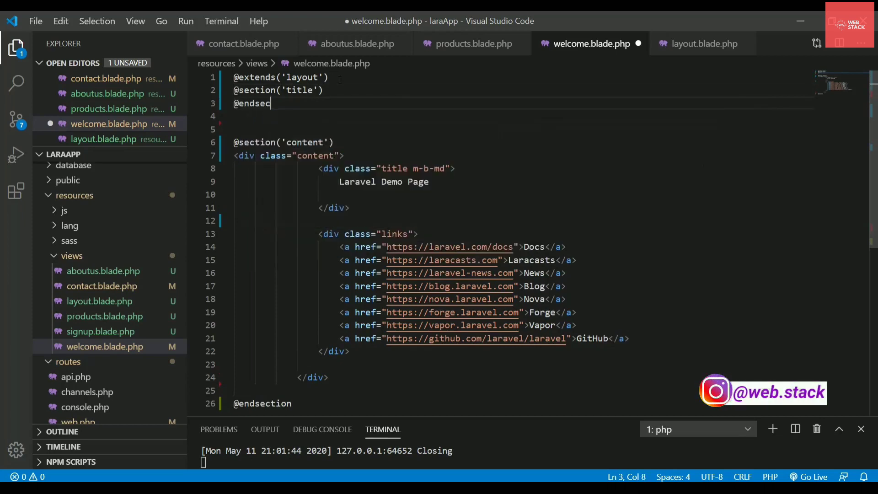
{"action": "type", "text": "tion"}
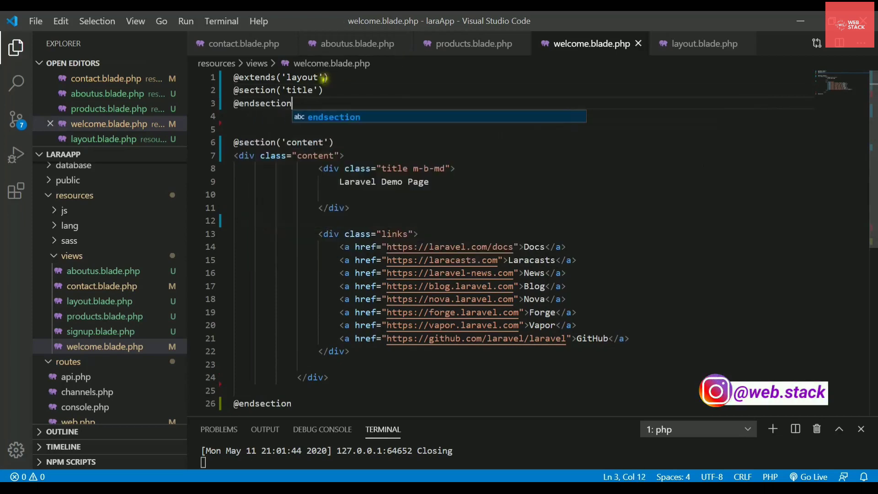
- Fill the title section with Home and carry the block over to products.blade.php
{"action": "key", "text": "Enter"}
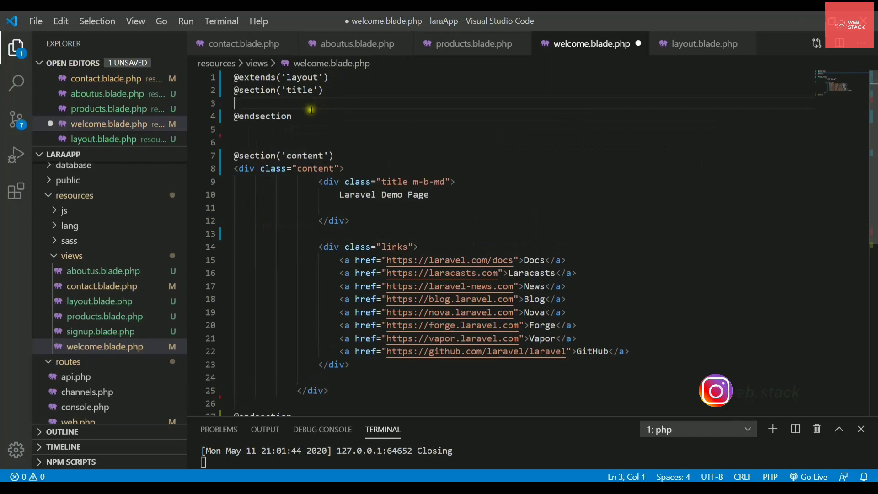
{"action": "type", "text": "Home"}
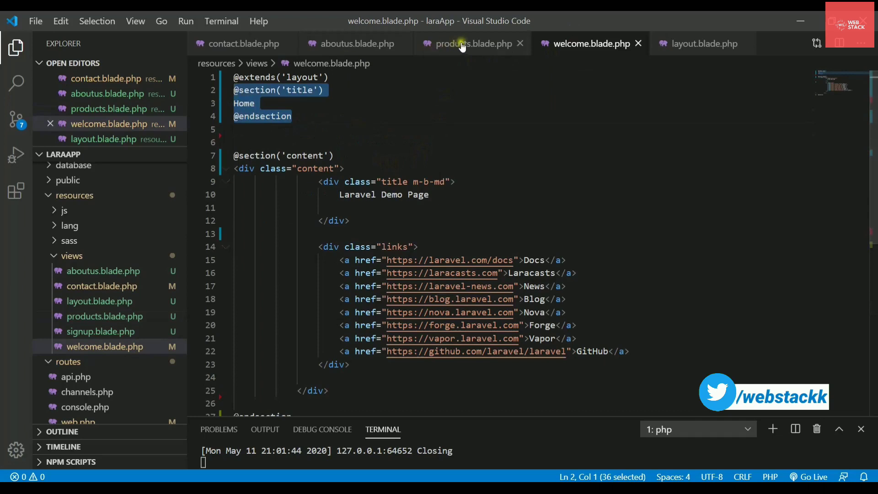
{"action": "left_click", "coordinate": [475, 44]}
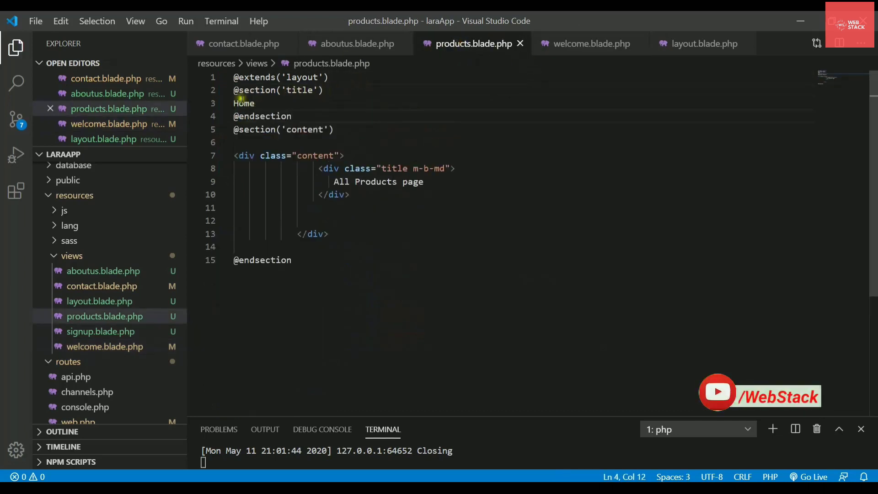
- Change the products view's title section to read Products
{"action": "type", "text": "Pro"}
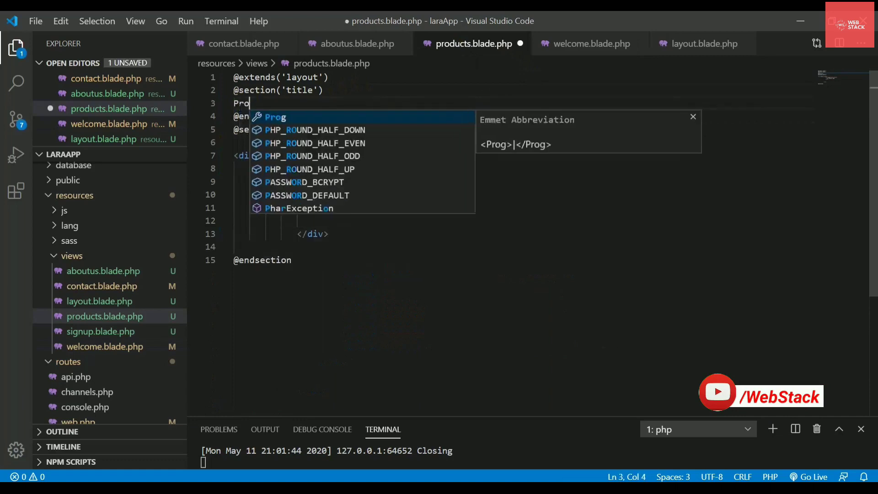
{"action": "type", "text": "ducts"}
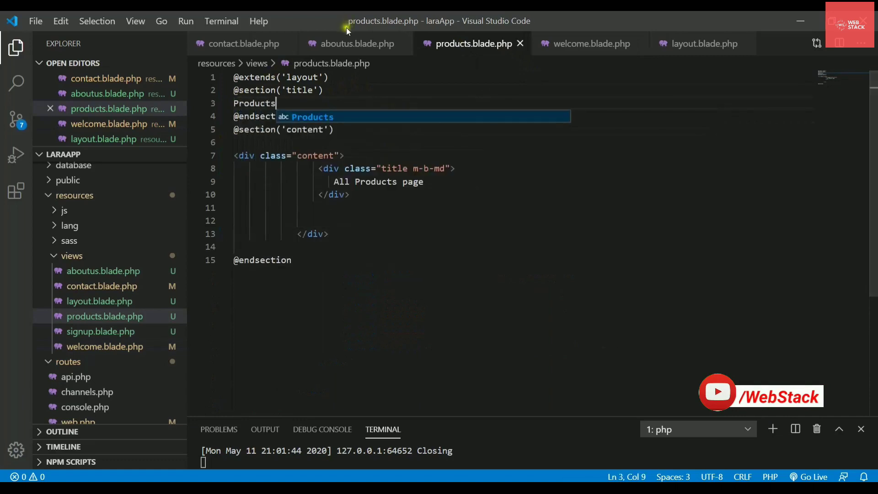
{"action": "left_click", "coordinate": [353, 44]}
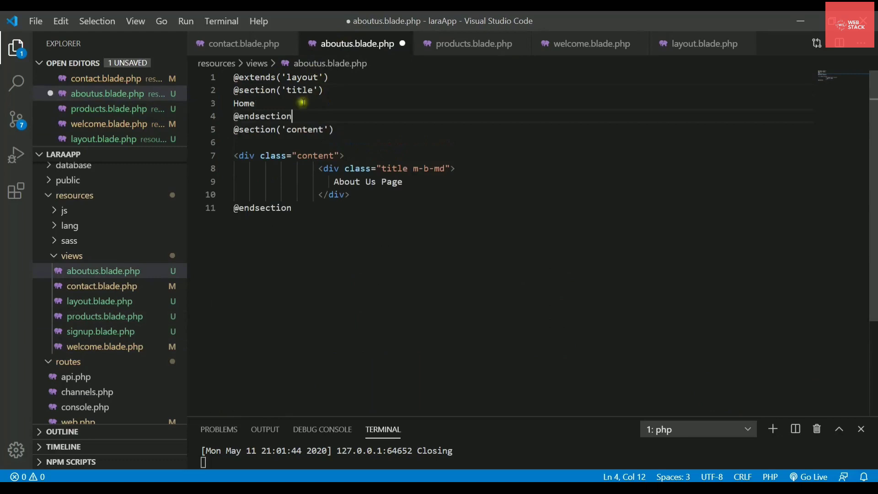
- Set the title sections to About Us in aboutus.blade.php and Contact Us in contact.blade.php
{"action": "type", "text": "P"}
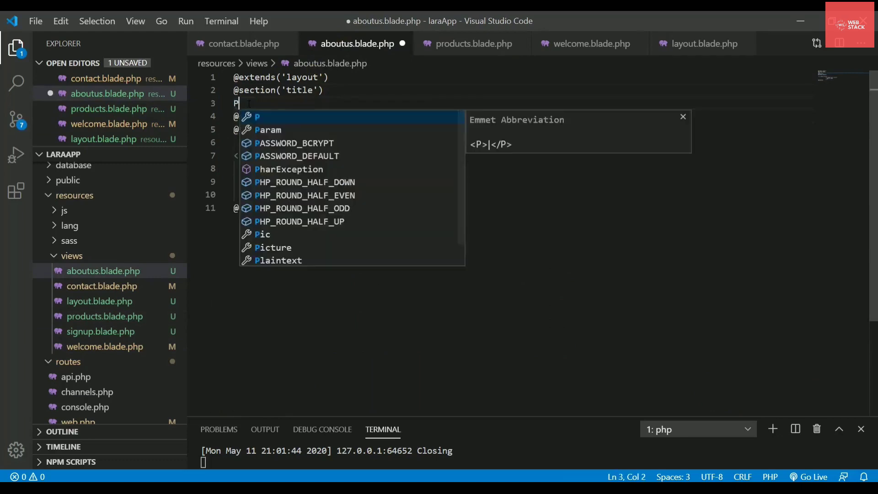
{"action": "type", "text": "bout"}
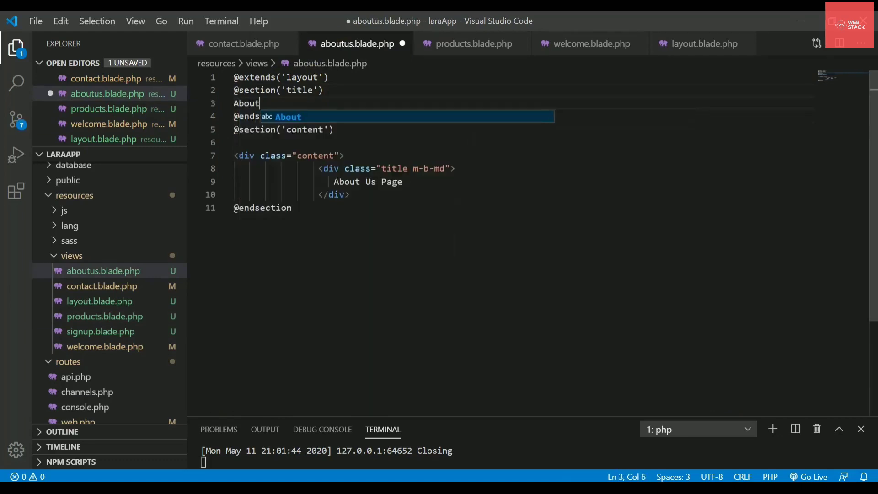
{"action": "type", "text": "Us"}
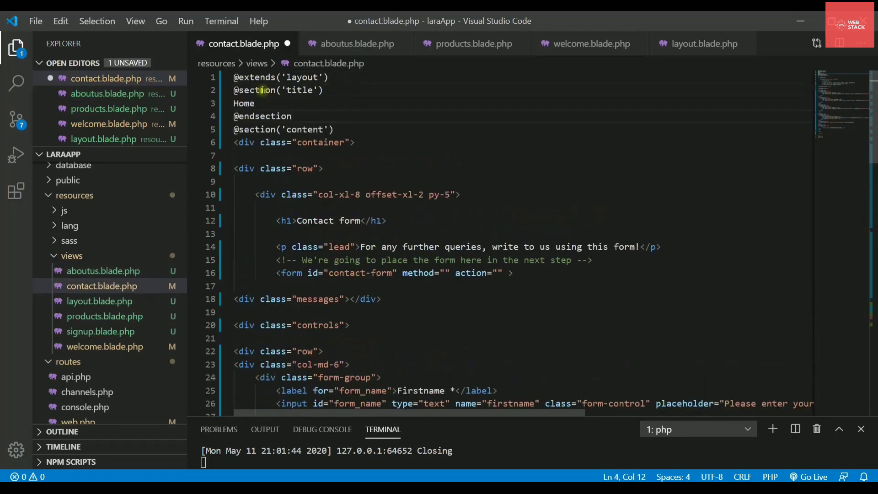
{"action": "type", "text": "Contact Us"}
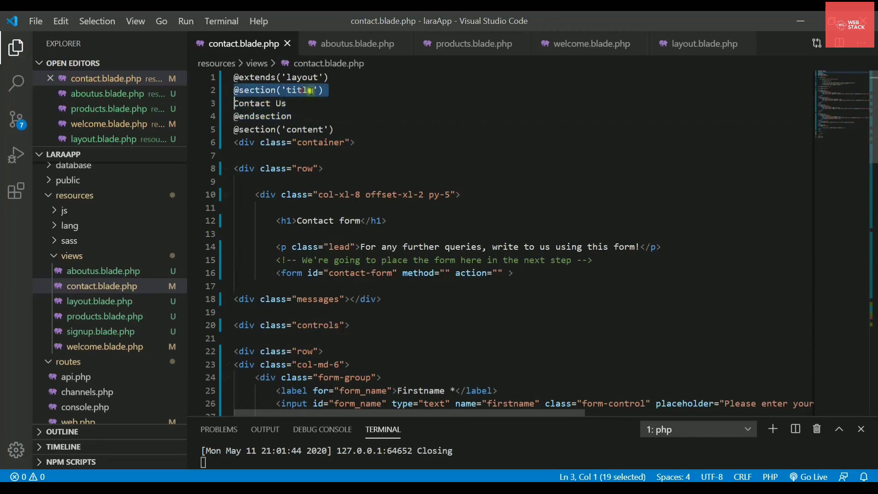
{"action": "left_click", "coordinate": [703, 44]}
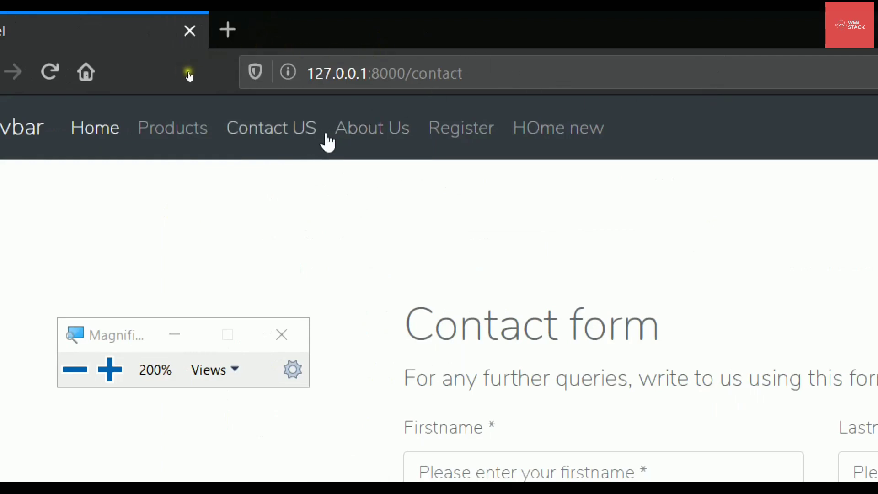
- Check the About Us, Products and Home pages each show their own tab title
{"action": "left_click", "coordinate": [372, 128]}
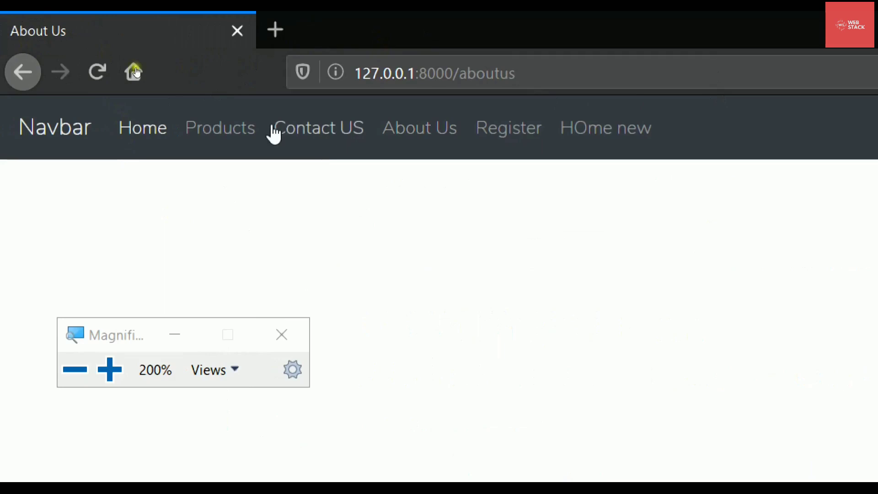
{"action": "left_click", "coordinate": [219, 127]}
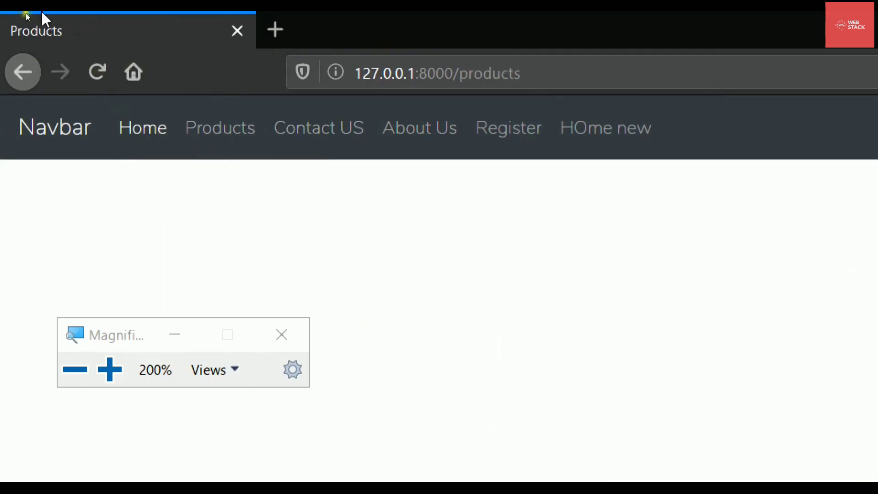
{"action": "left_click", "coordinate": [22, 72]}
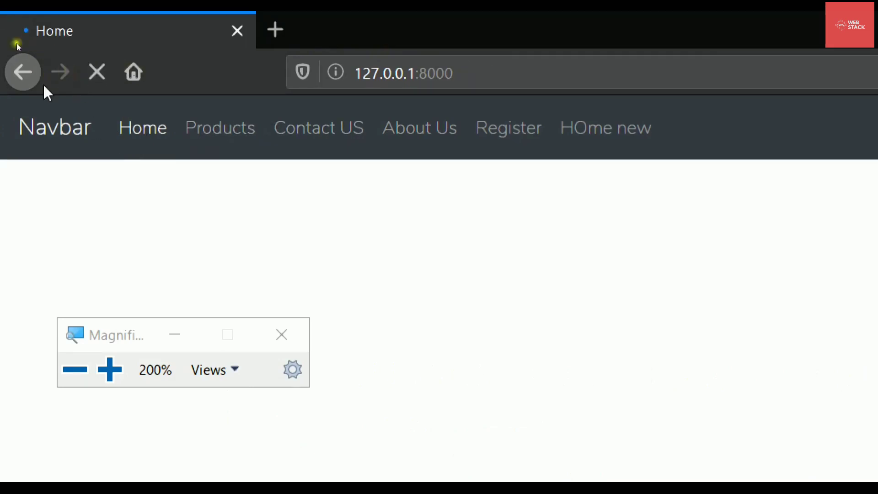